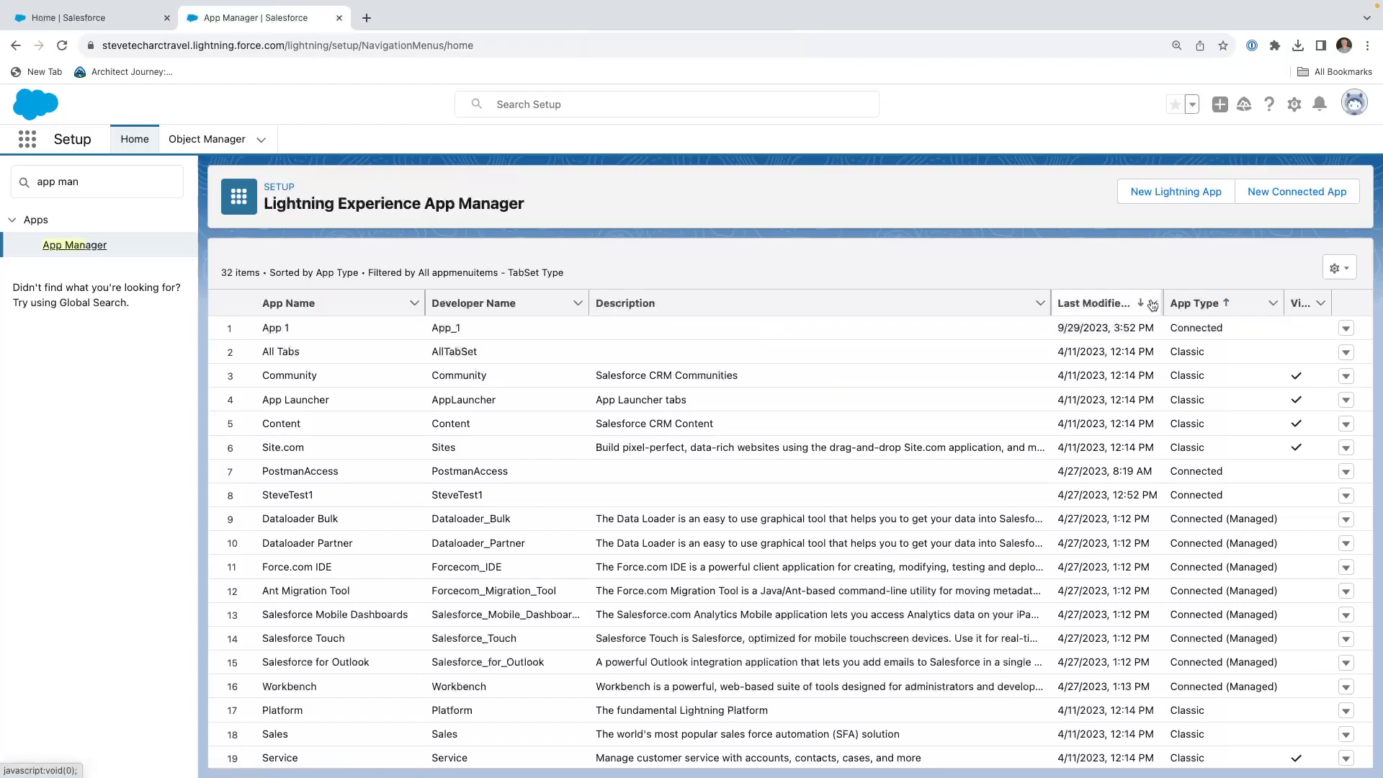
View App_1's connected app details and scroll to its OAuth settings and callback URL.
{"action": "left_click", "coordinate": [1345, 330]}
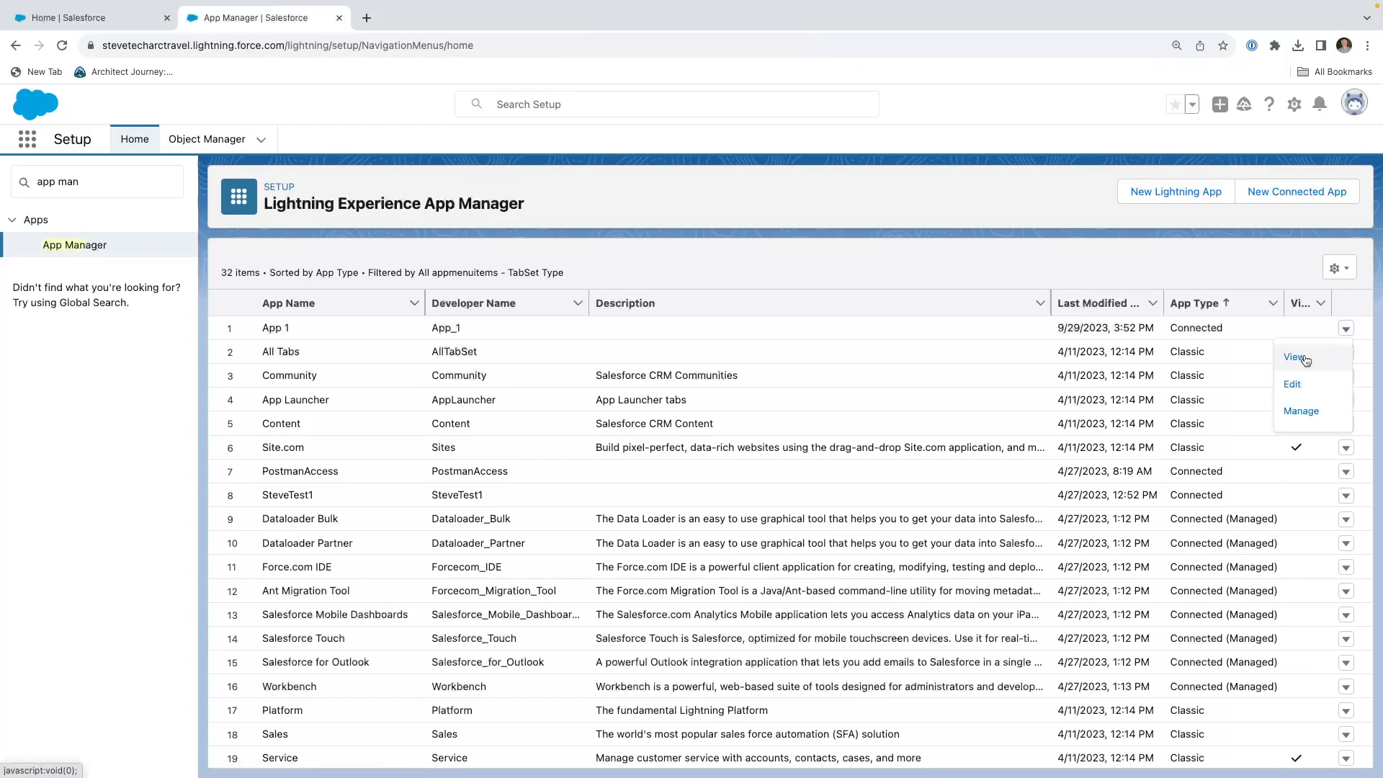
{"action": "left_click", "coordinate": [1300, 411]}
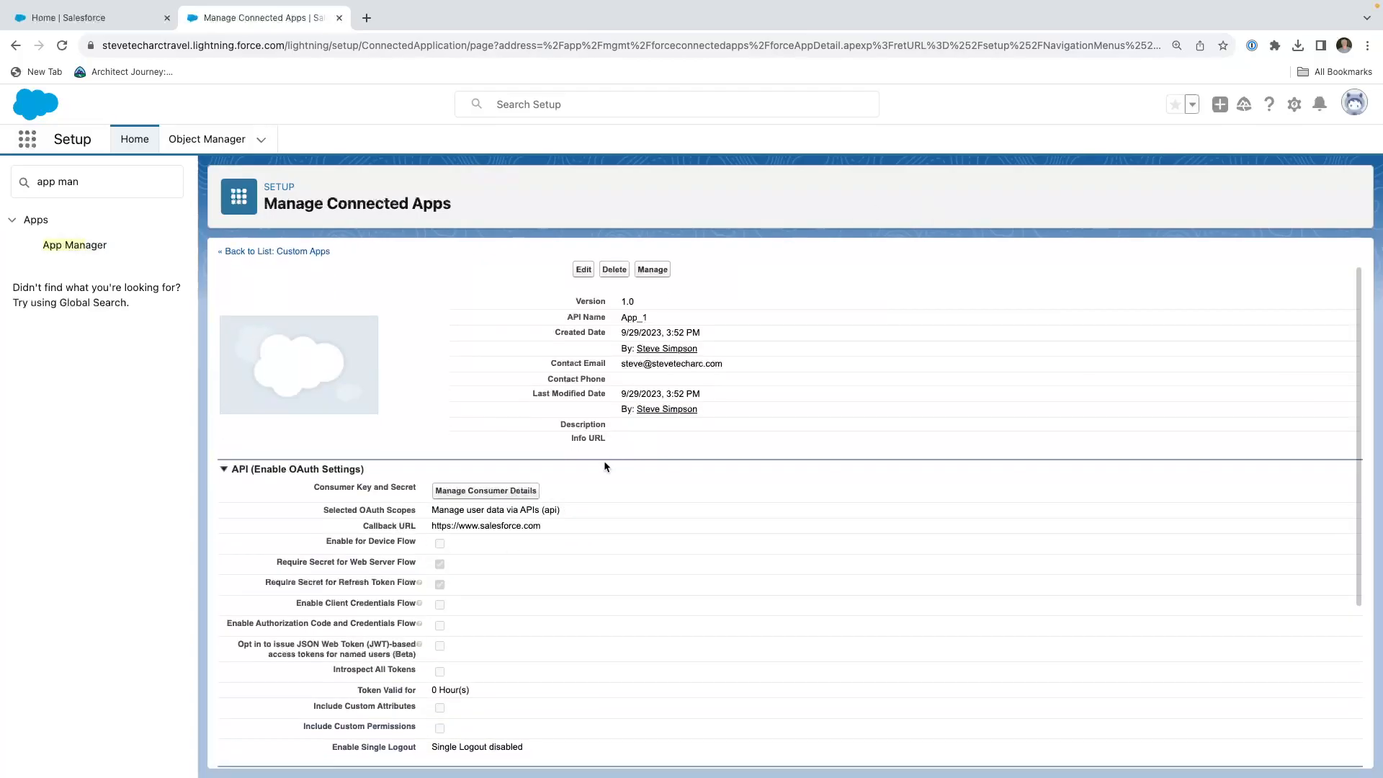
{"action": "mouse_move", "coordinate": [628, 446]}
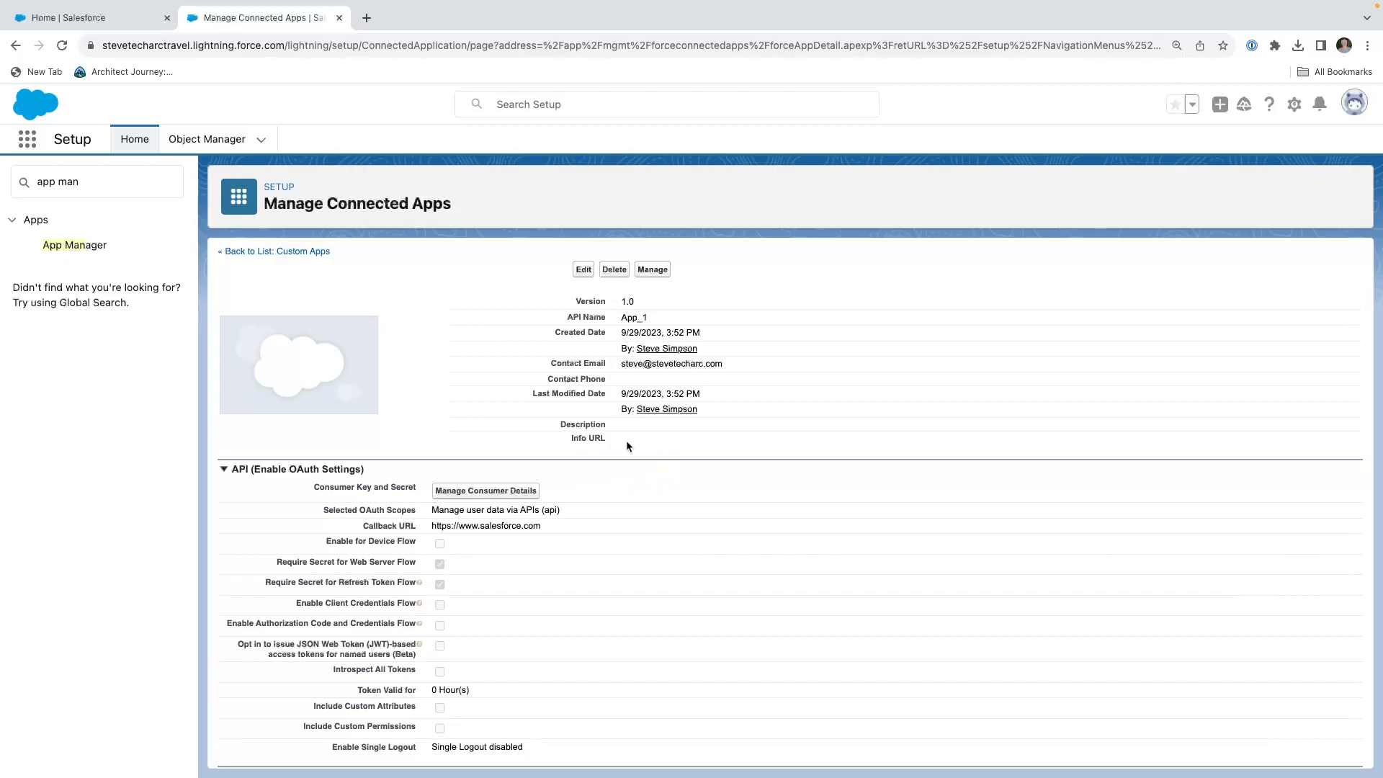
{"action": "scroll", "scroll_direction": "down", "scroll_amount": 3}
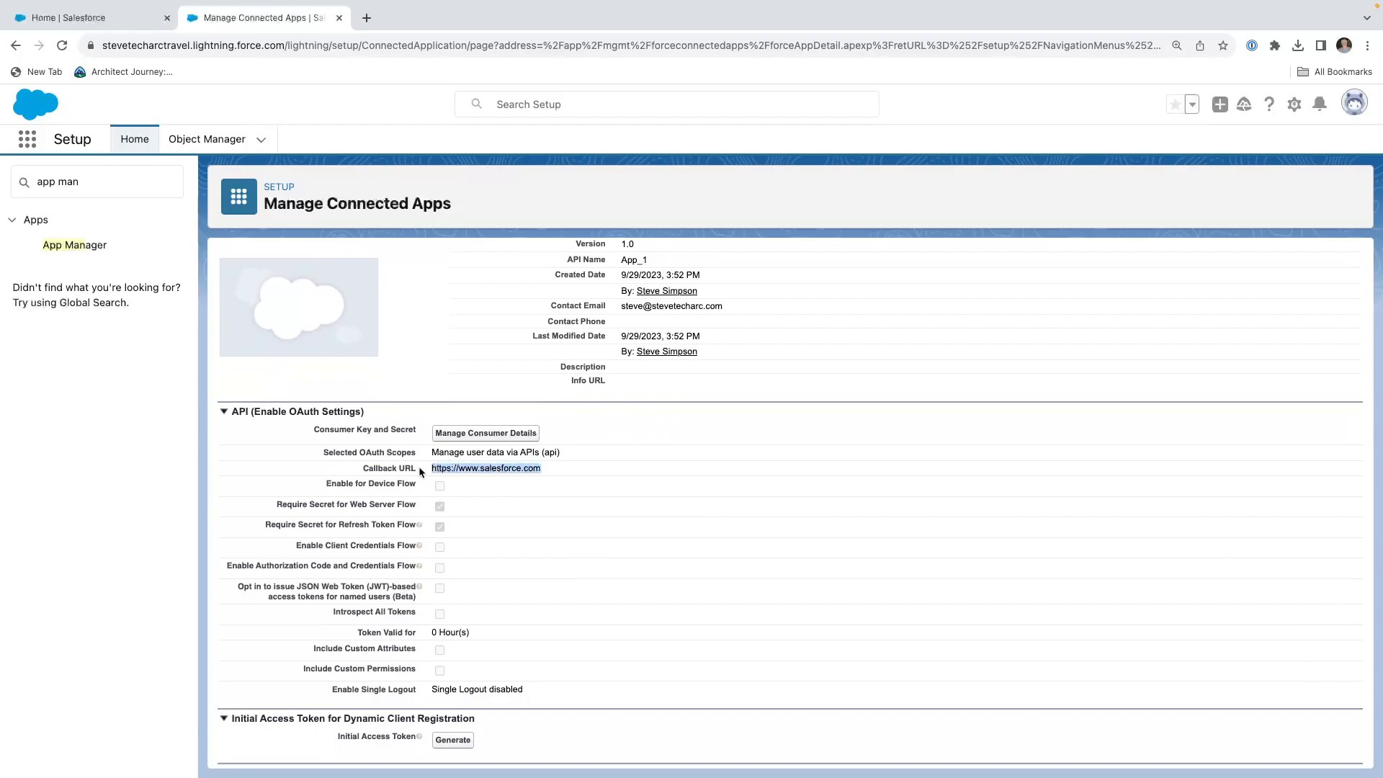
{"action": "mouse_move", "coordinate": [626, 531]}
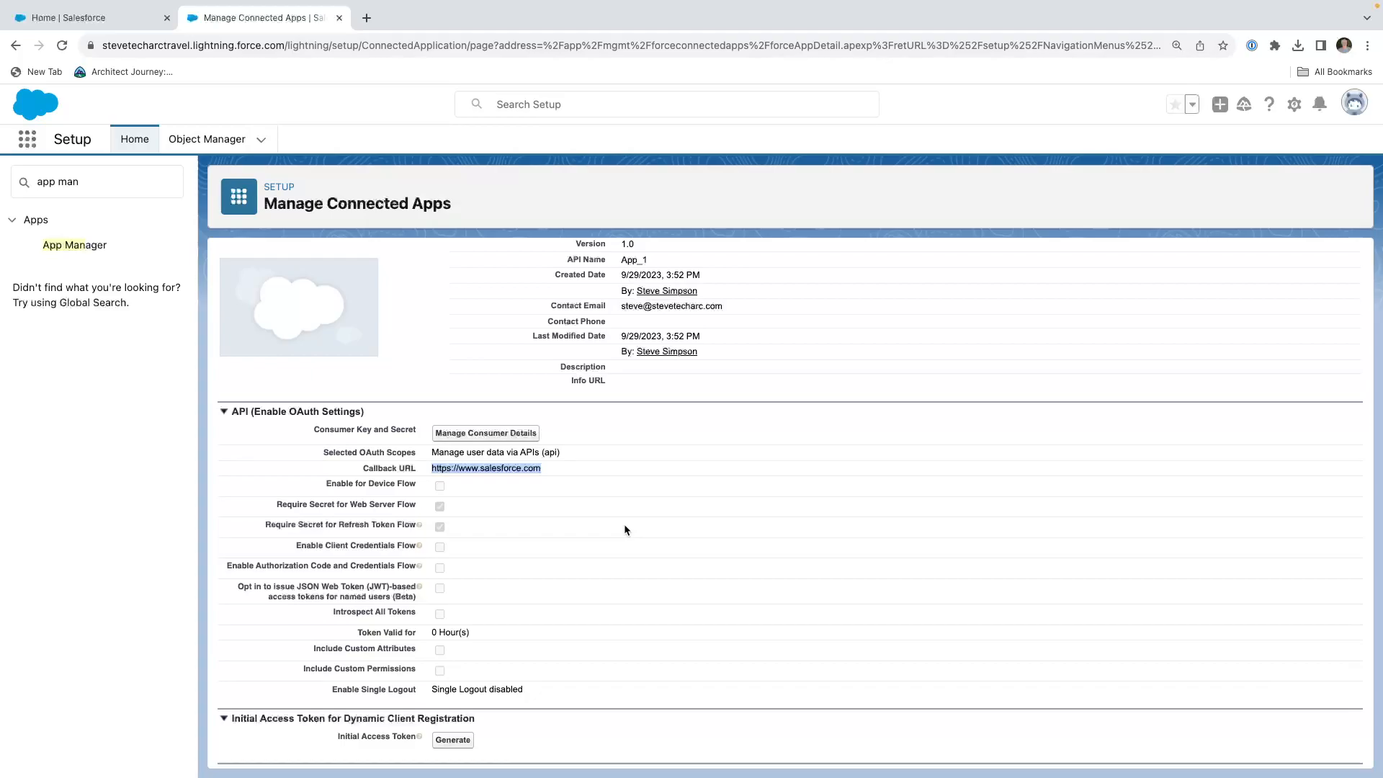
{"action": "mouse_move", "coordinate": [633, 528]}
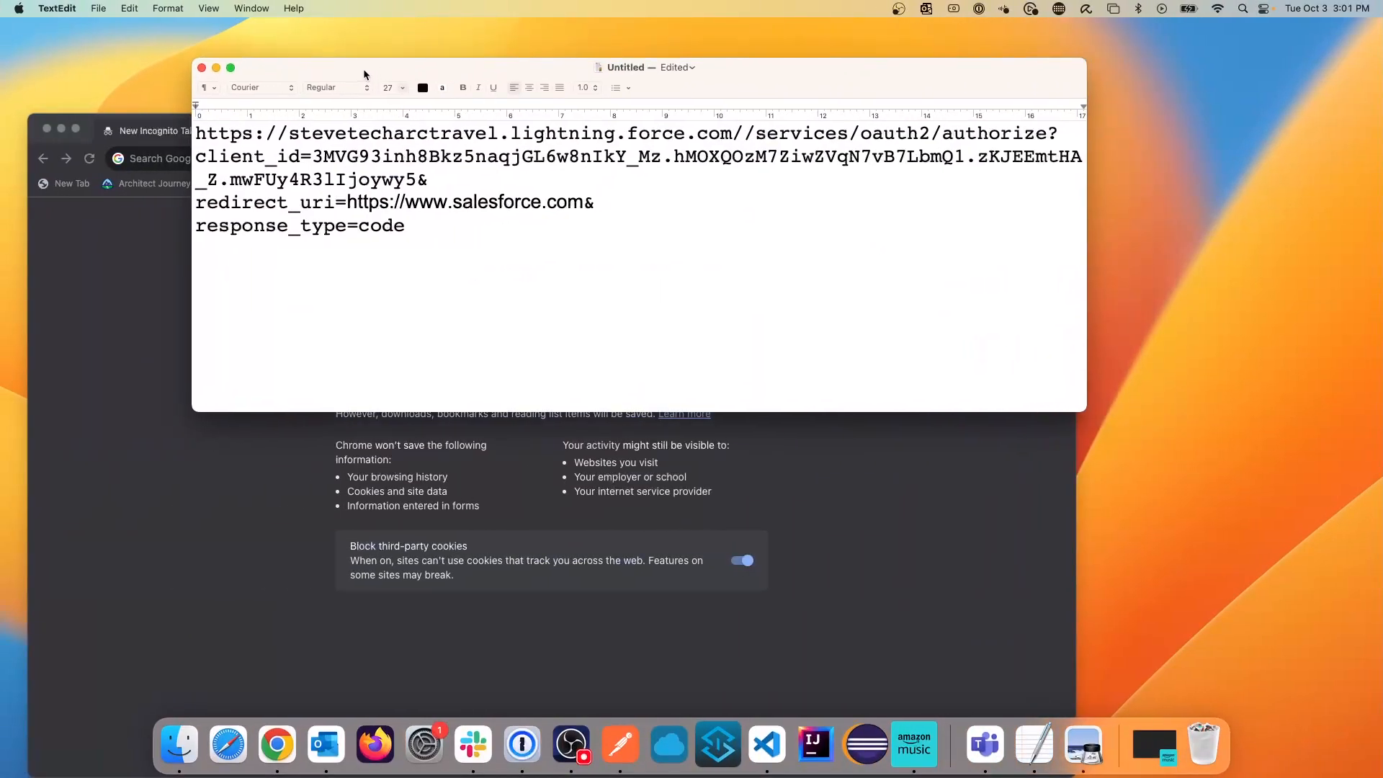
Move the TextEdit note aside and select the OAuth authorize URL for copying.
{"action": "left_click_drag", "start_coordinate": [626, 67], "coordinate": [538, 54]}
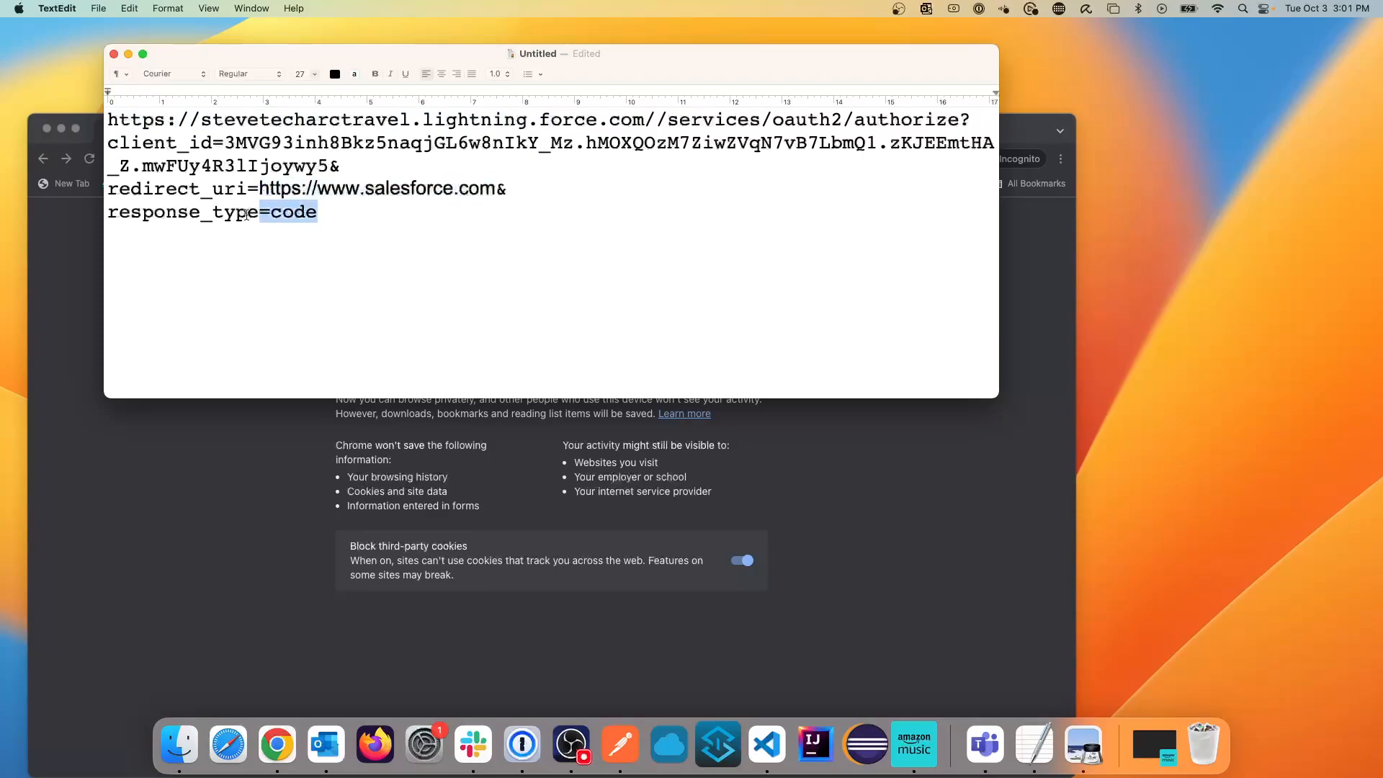
{"action": "key", "text": "cmd+a"}
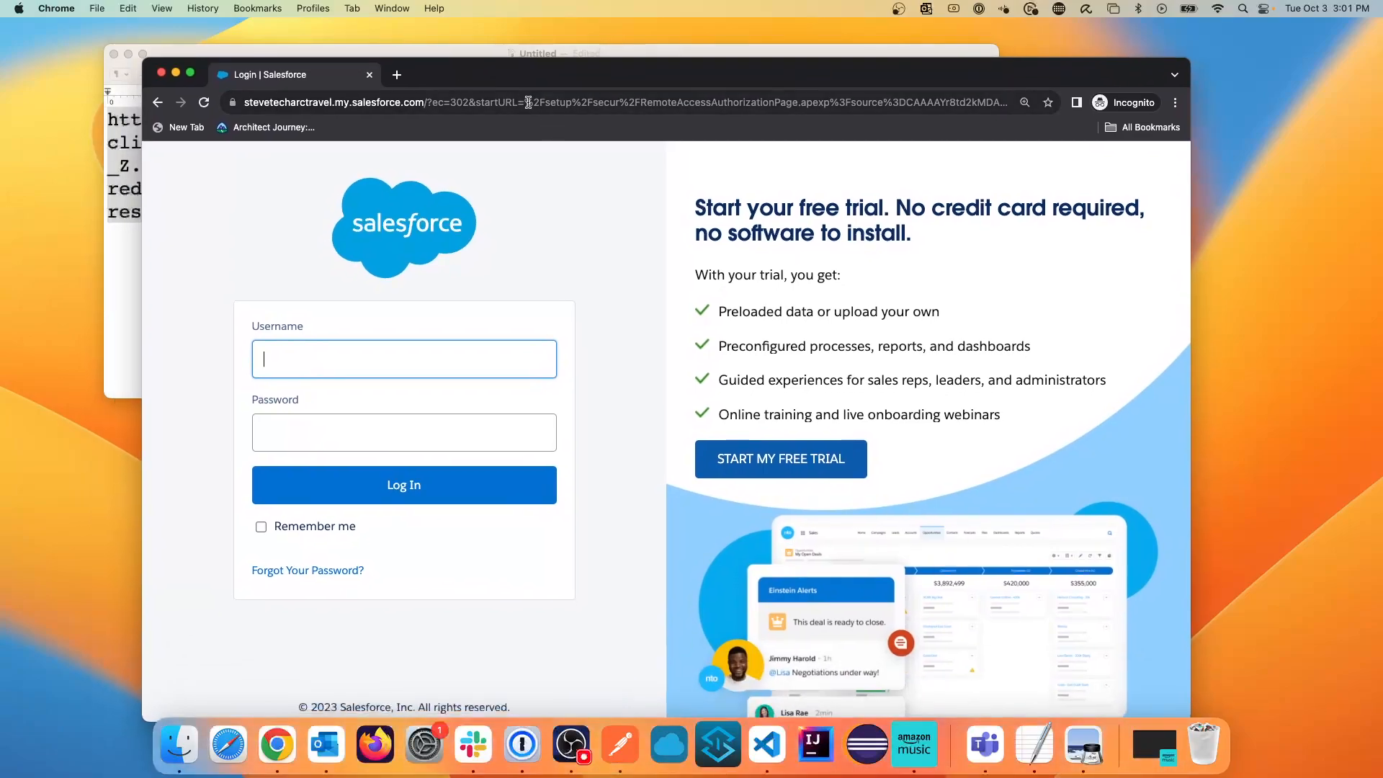
{"action": "mouse_move", "coordinate": [598, 113]}
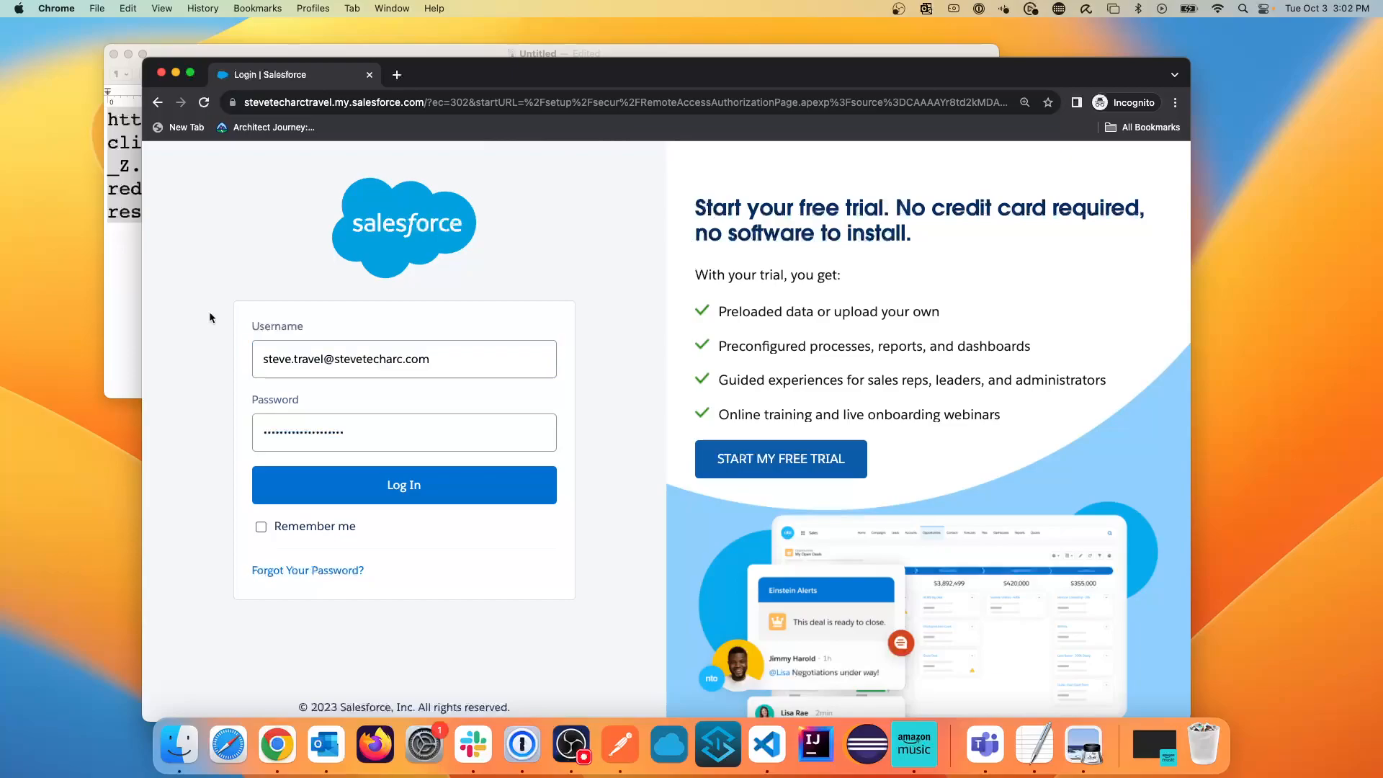
{"action": "mouse_move", "coordinate": [444, 235]}
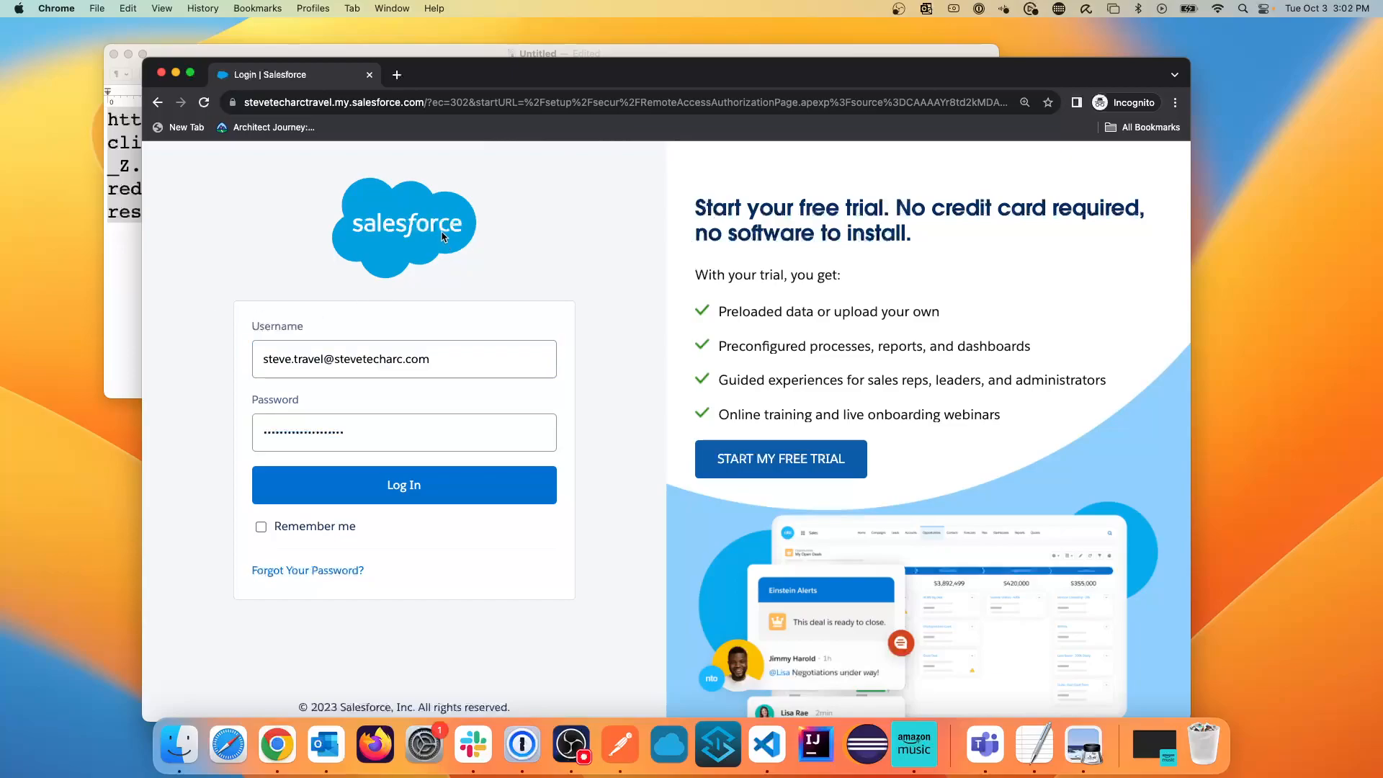
{"action": "mouse_move", "coordinate": [556, 386]}
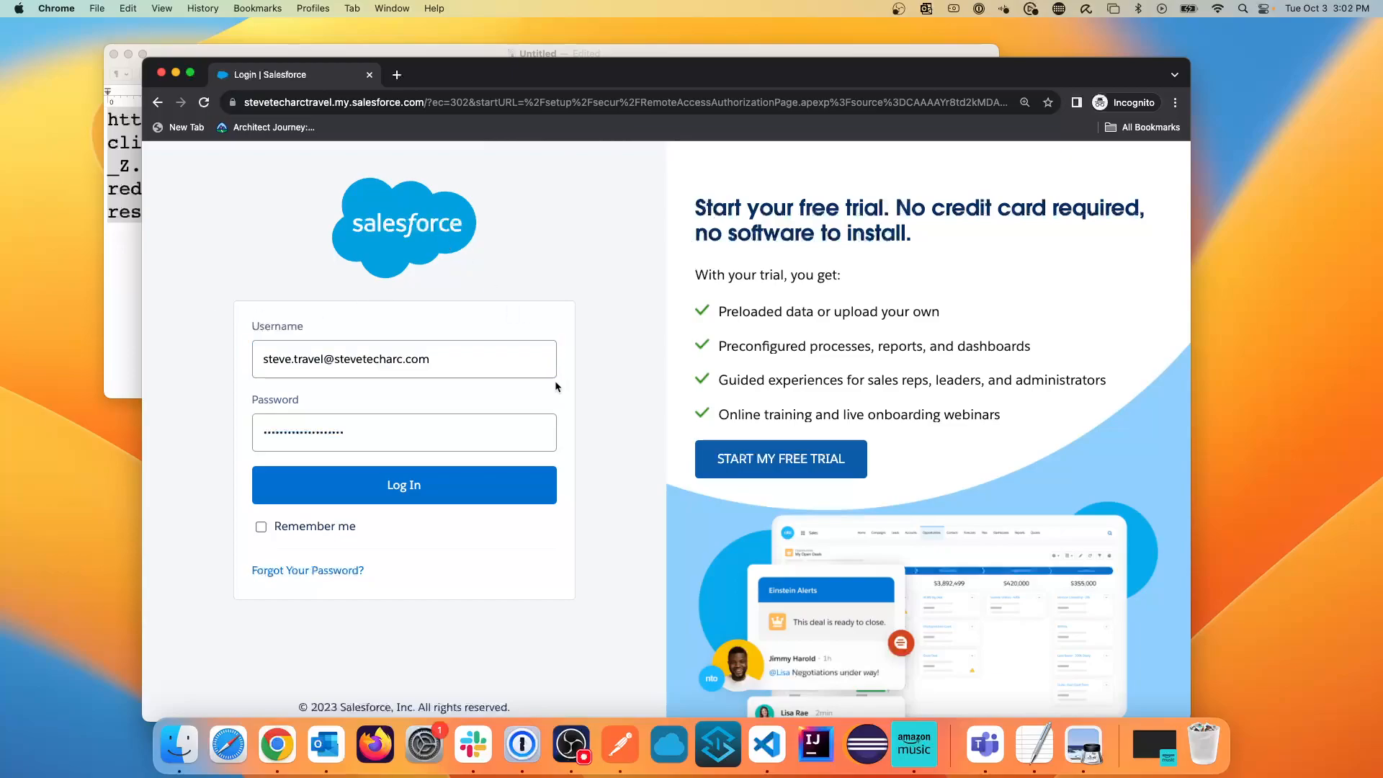
{"action": "mouse_move", "coordinate": [556, 363]}
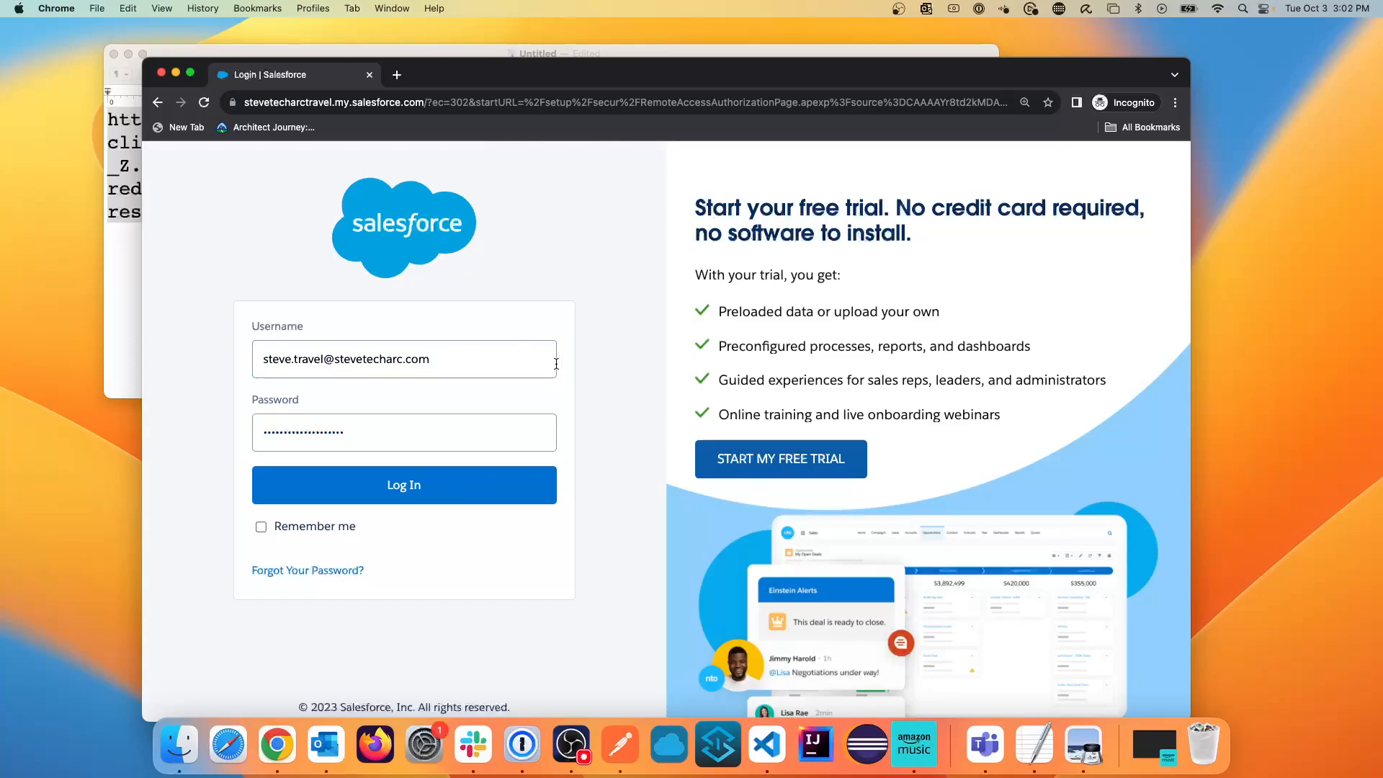
{"action": "mouse_move", "coordinate": [457, 488]}
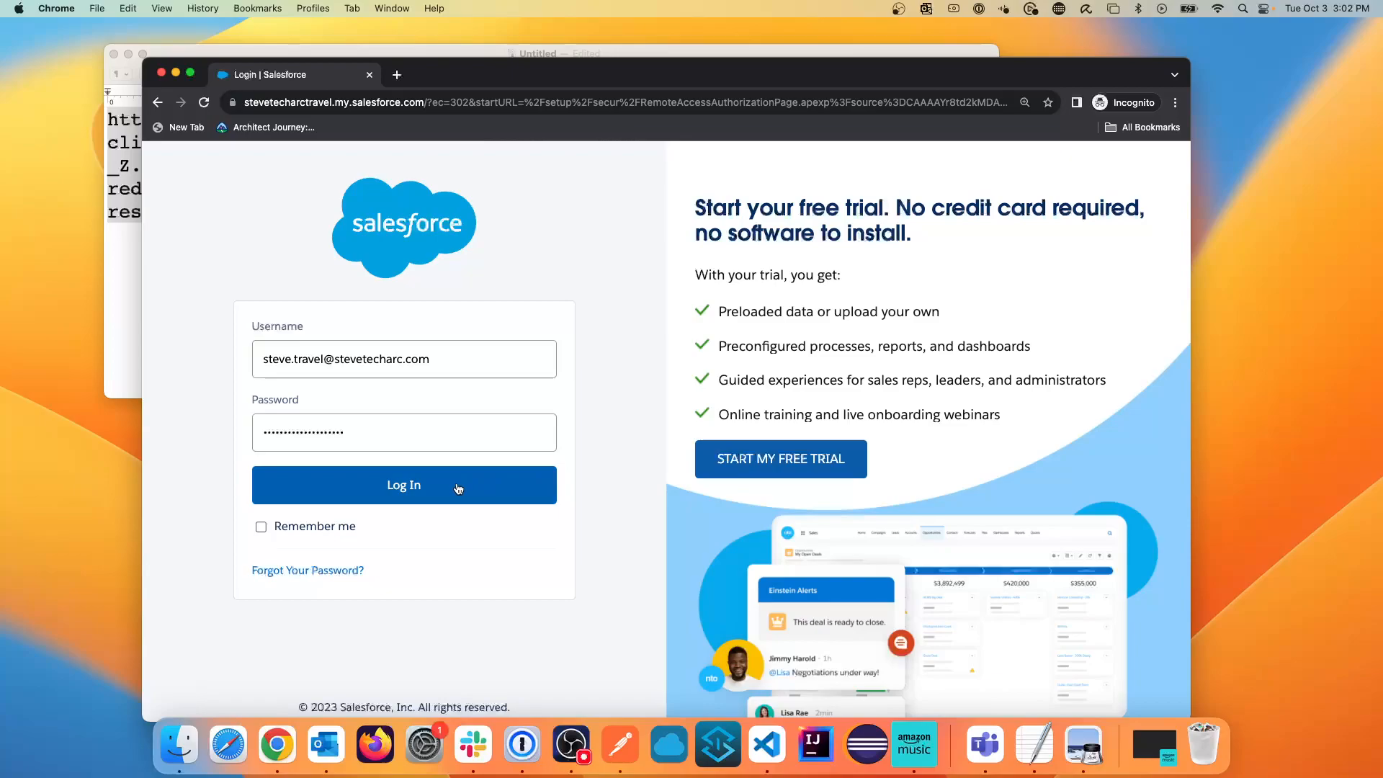
Submit the Salesforce login credentials for the OAuth authorization request.
{"action": "left_click", "coordinate": [404, 484]}
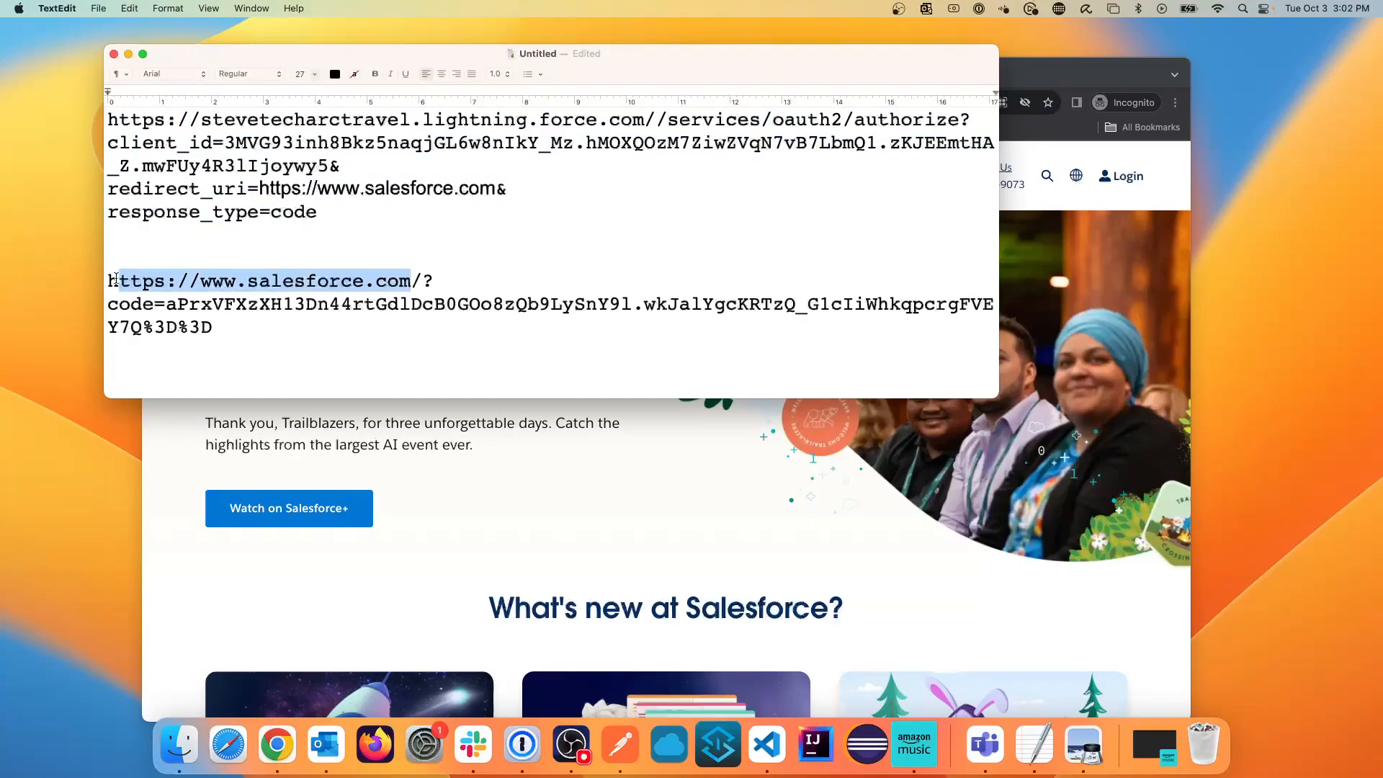
Select parts of the pasted callback URL around the code= authorization value.
{"action": "left_click", "coordinate": [174, 74]}
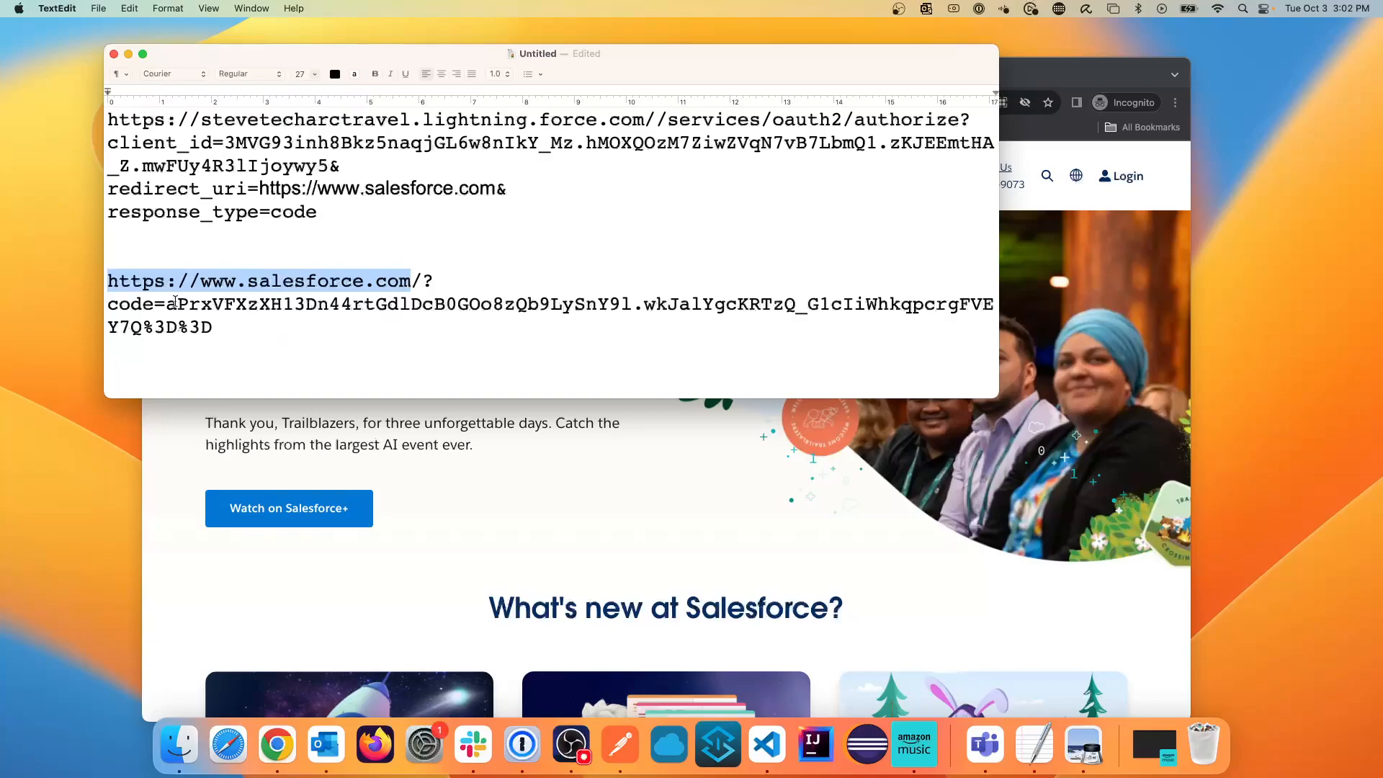
{"action": "left_click", "coordinate": [223, 326]}
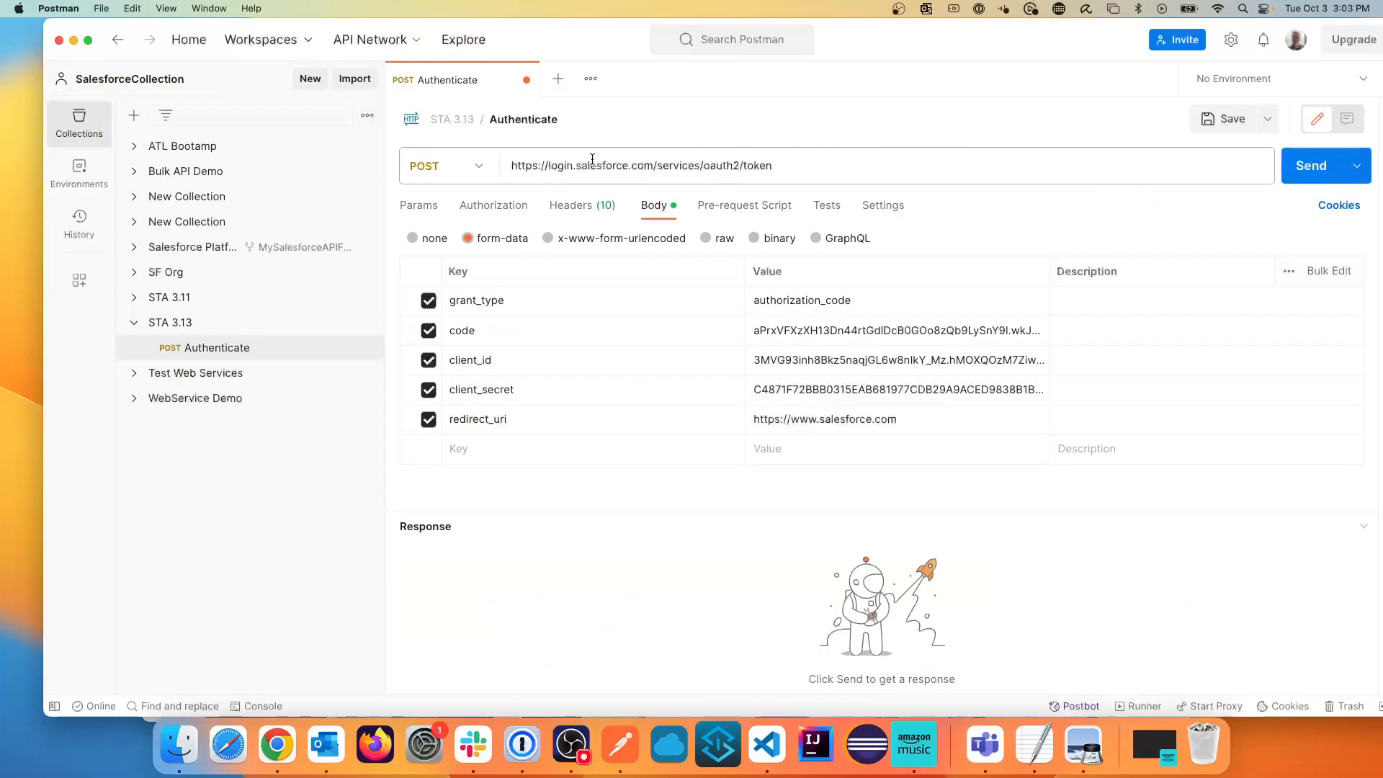
{"action": "mouse_move", "coordinate": [801, 165]}
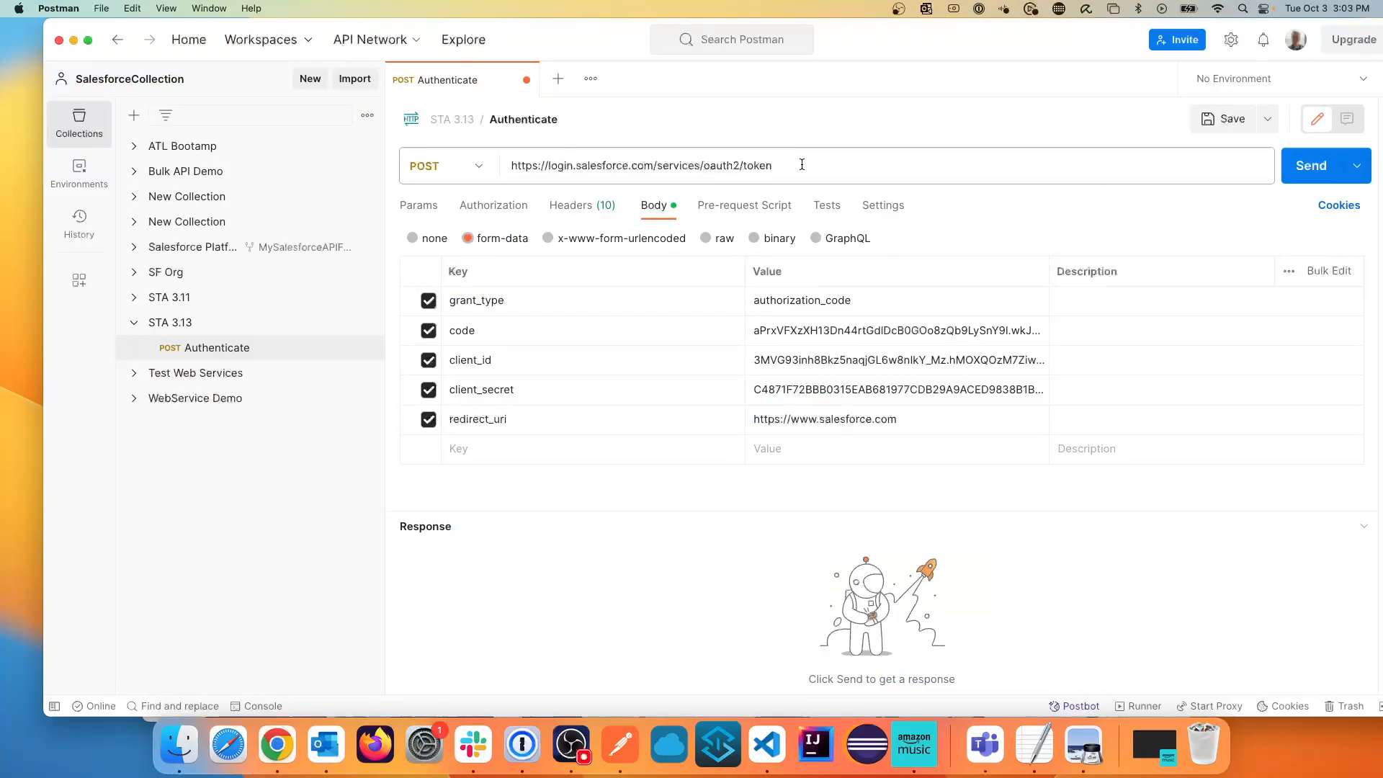
Select the whole oauth2 token endpoint URL in the Authenticate POST request.
{"action": "triple_click", "coordinate": [640, 165]}
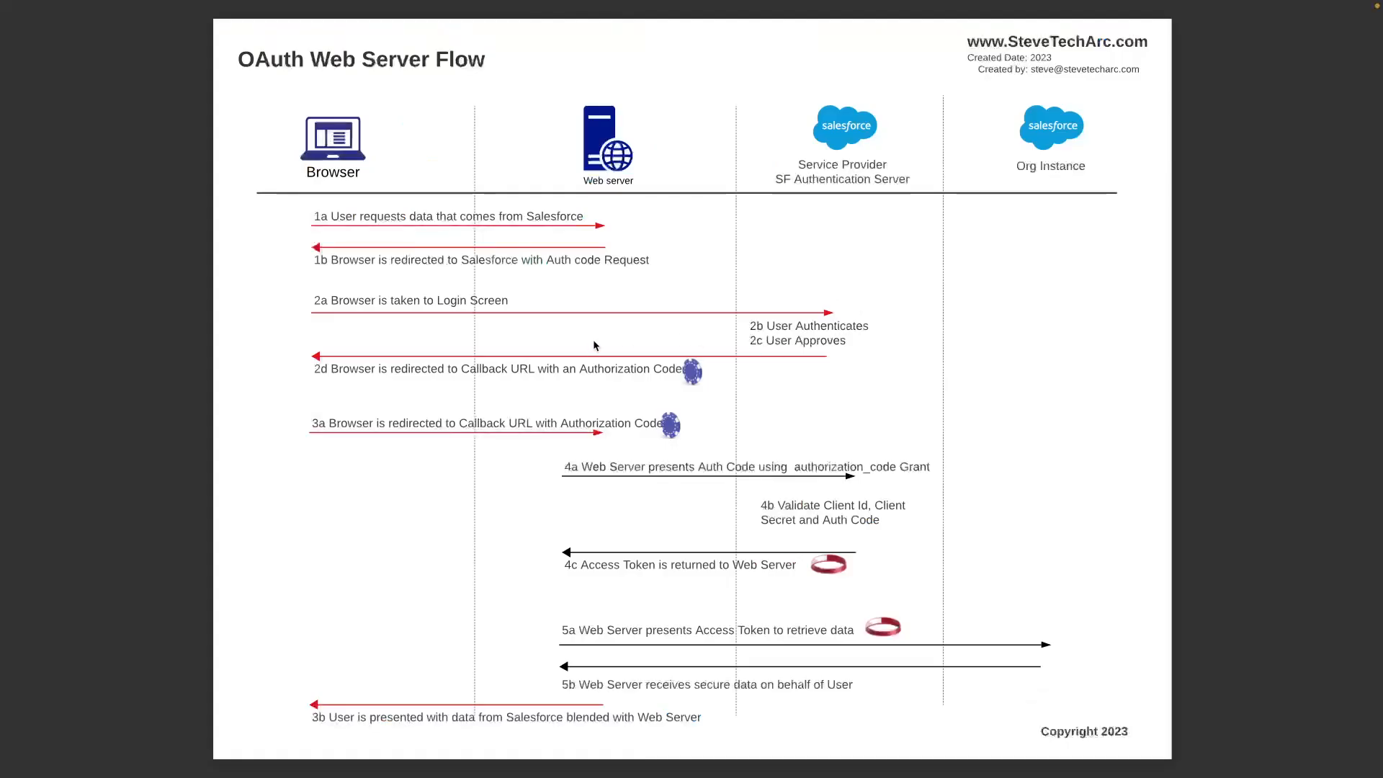
{"action": "mouse_move", "coordinate": [306, 377]}
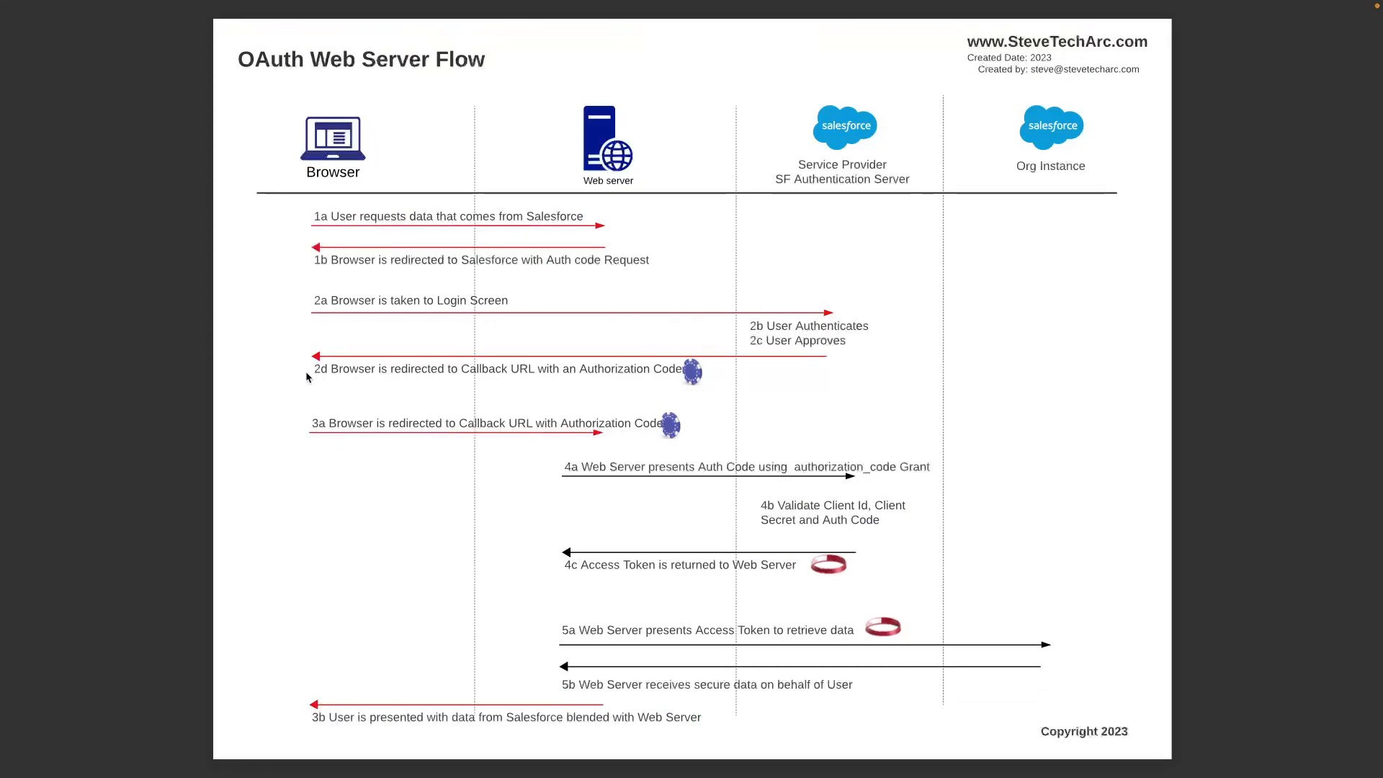
{"action": "mouse_move", "coordinate": [422, 382]}
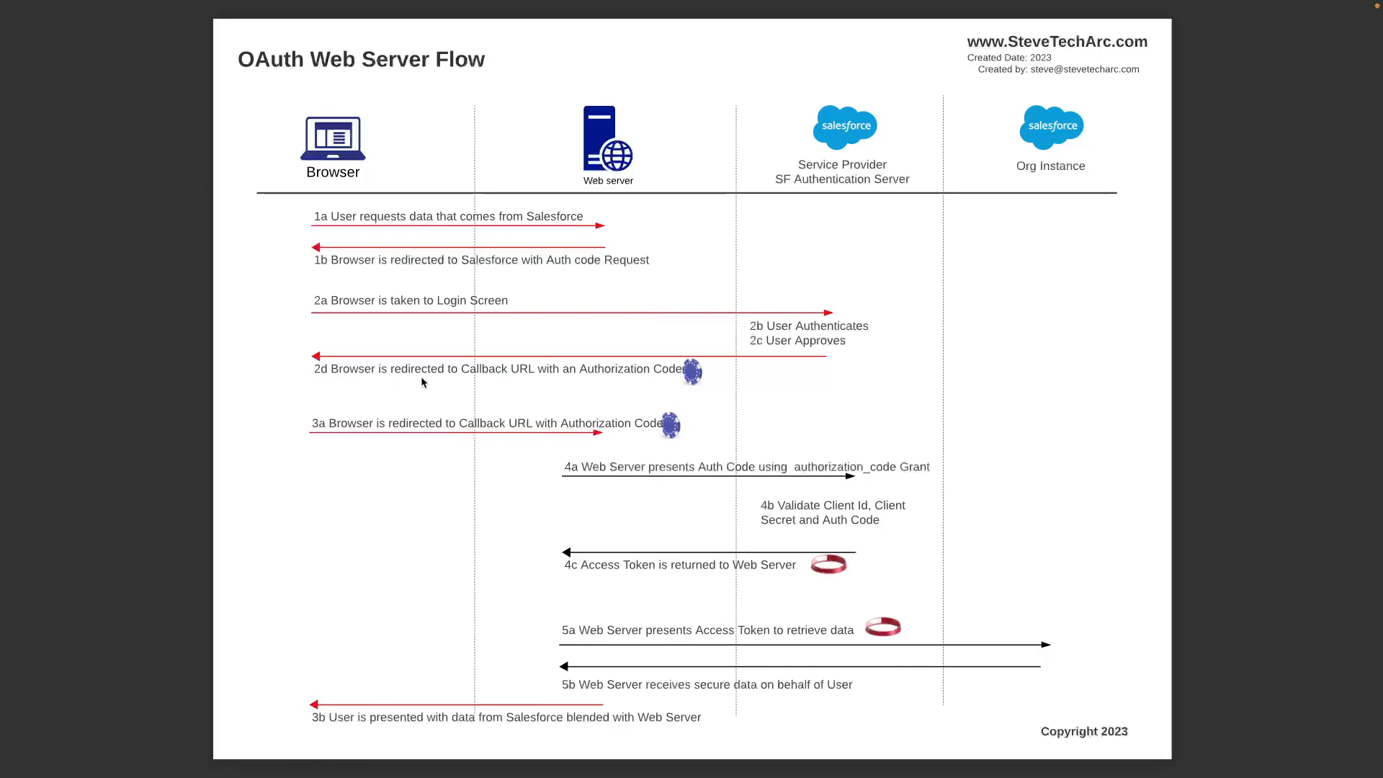
{"action": "mouse_move", "coordinate": [327, 433]}
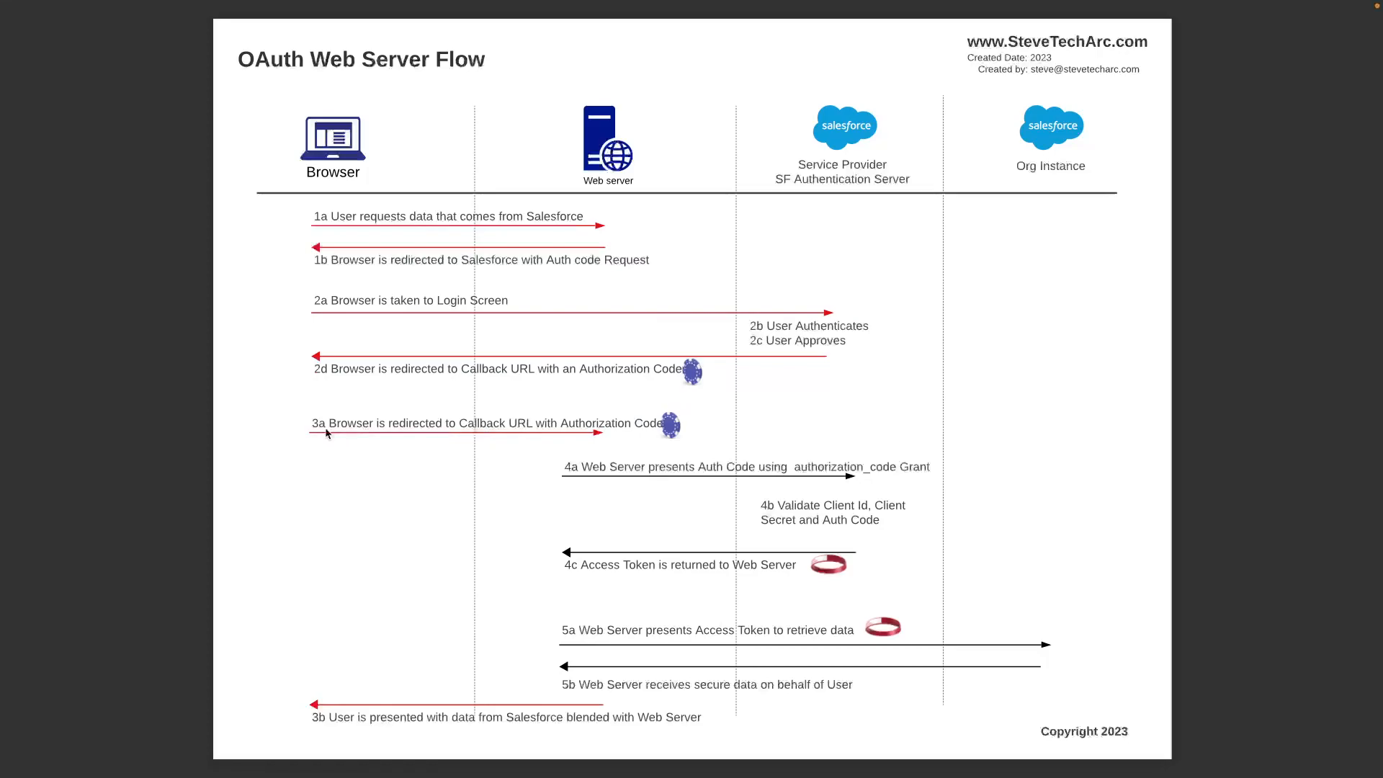
{"action": "mouse_move", "coordinate": [535, 426]}
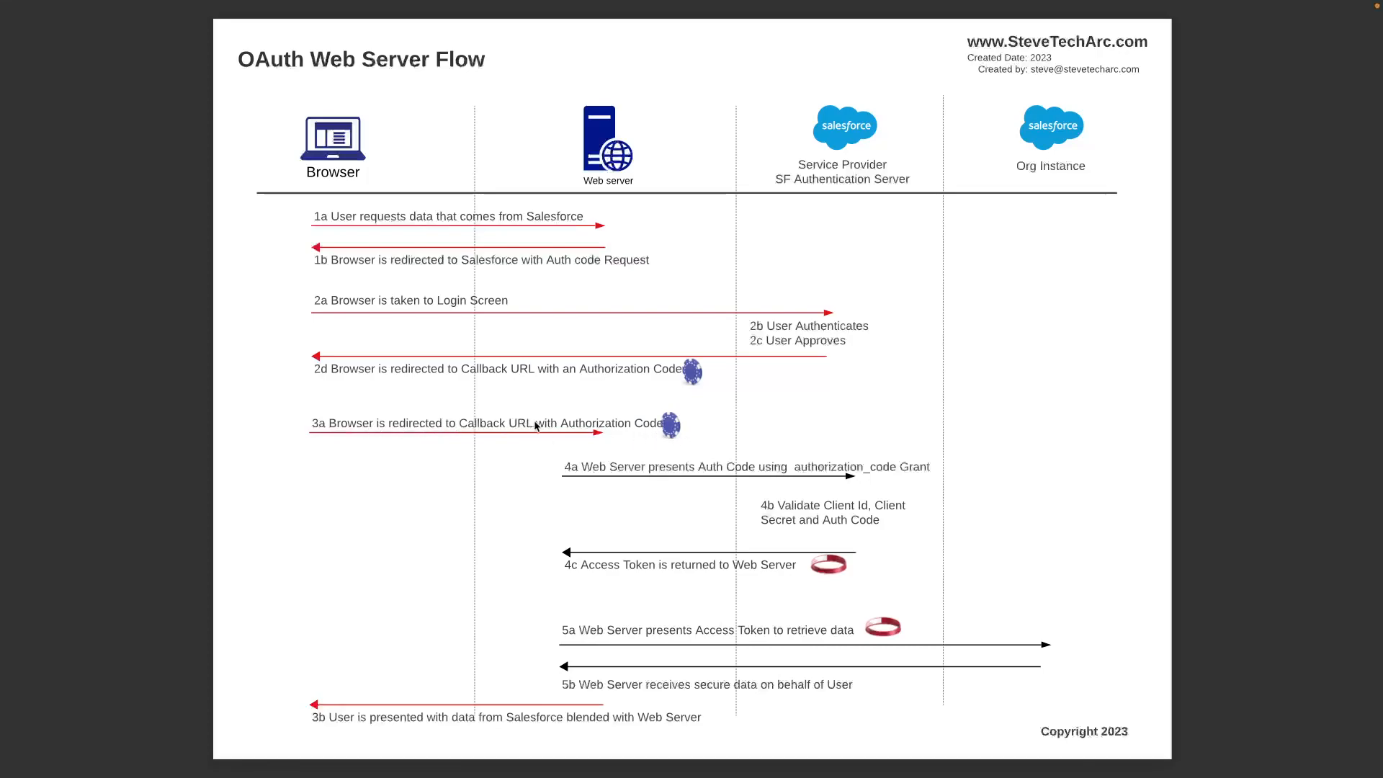
{"action": "mouse_move", "coordinate": [651, 475]}
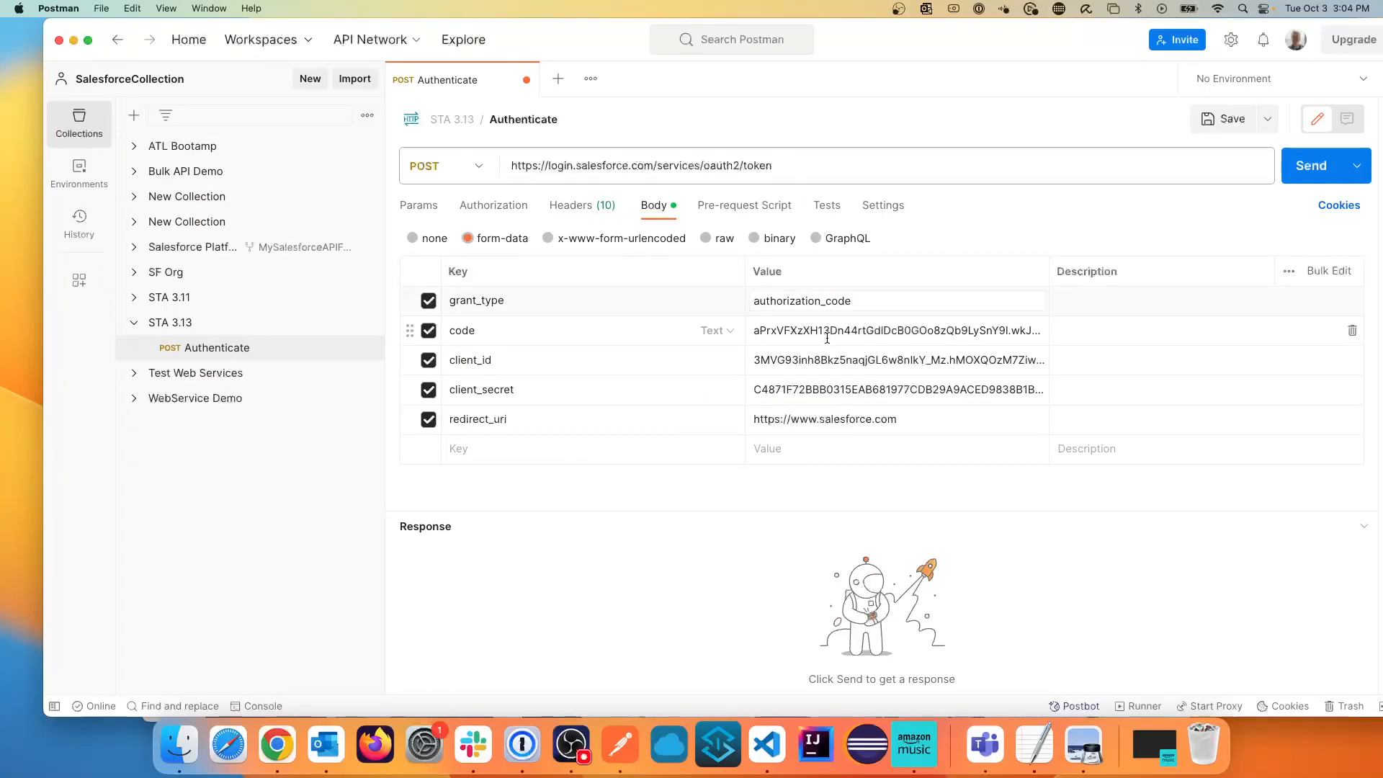
Review the authorization code value in the Authenticate request's form-data body.
{"action": "left_click", "coordinate": [895, 330]}
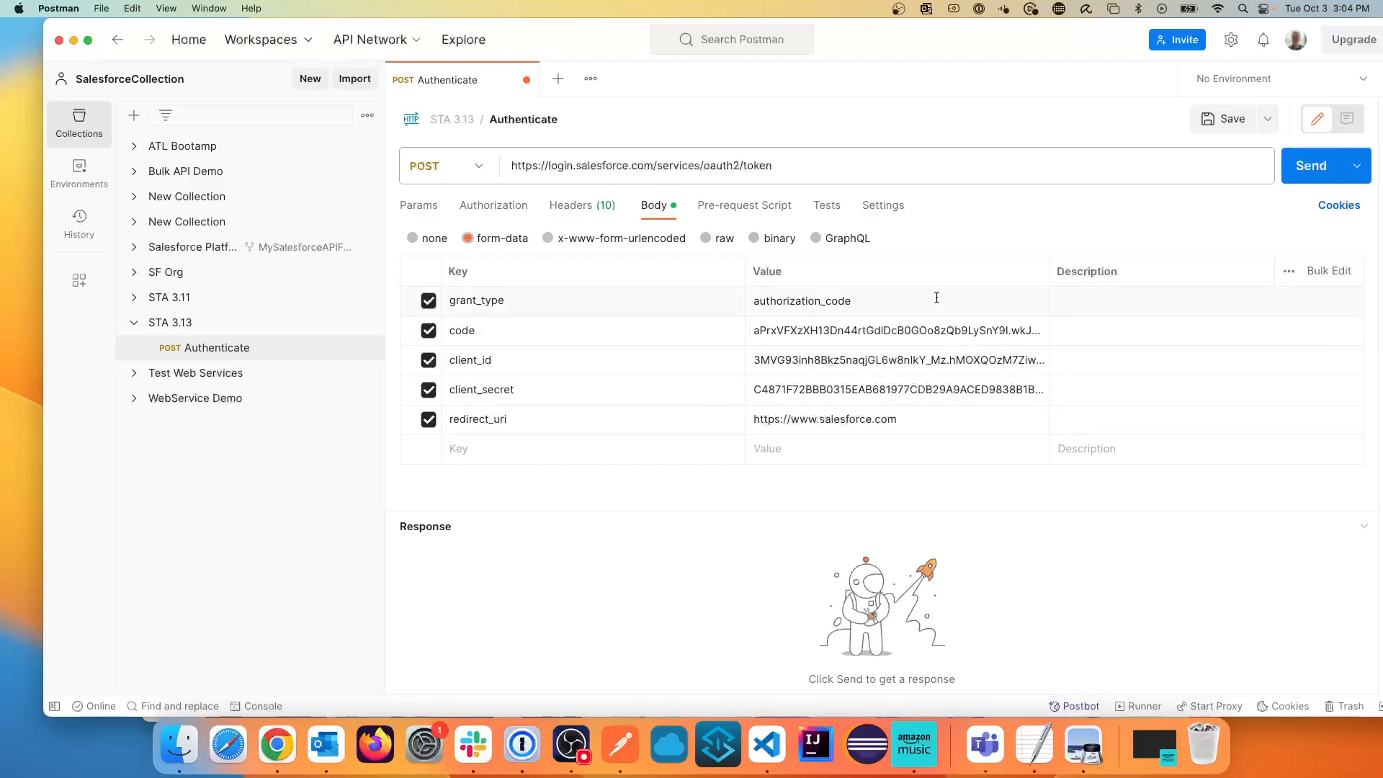
{"action": "mouse_move", "coordinate": [795, 402]}
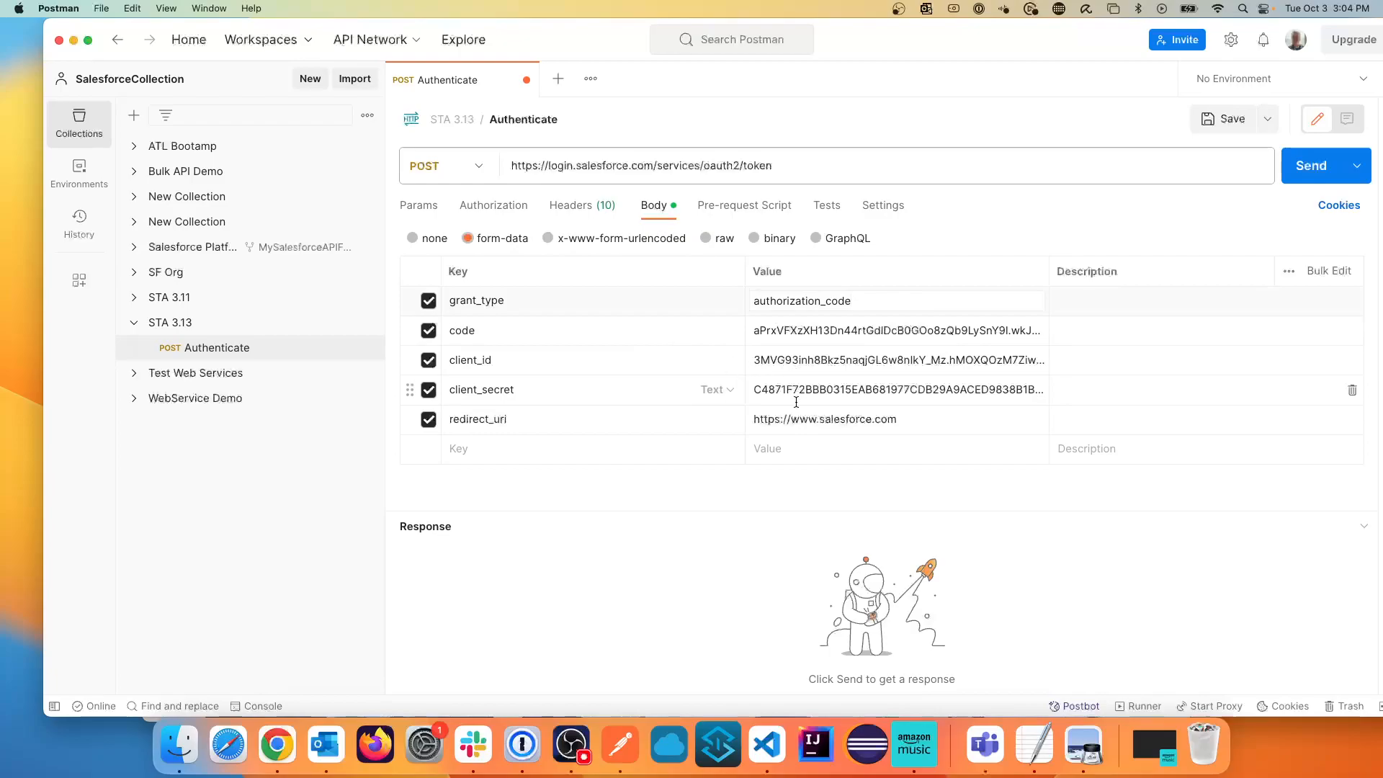
{"action": "mouse_move", "coordinate": [650, 431]}
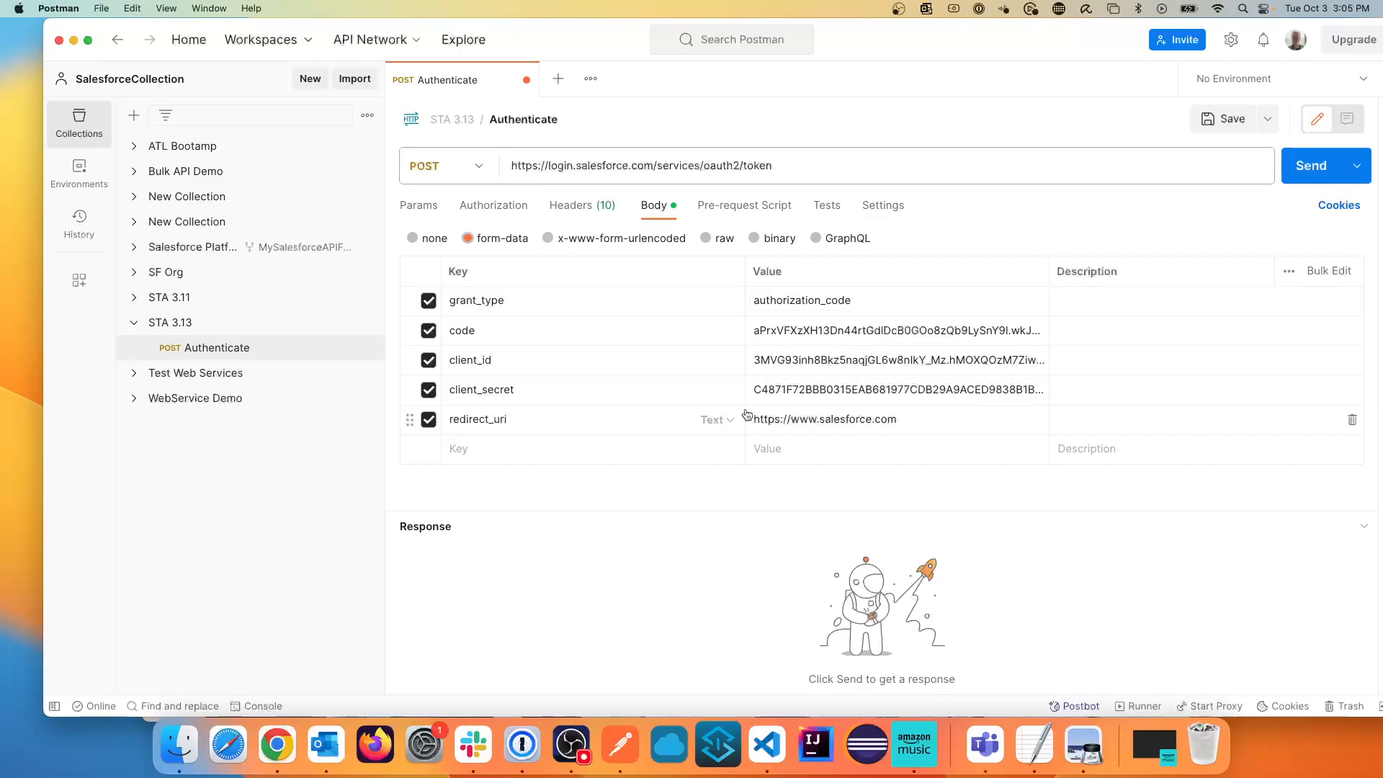
{"action": "mouse_move", "coordinate": [1247, 622]}
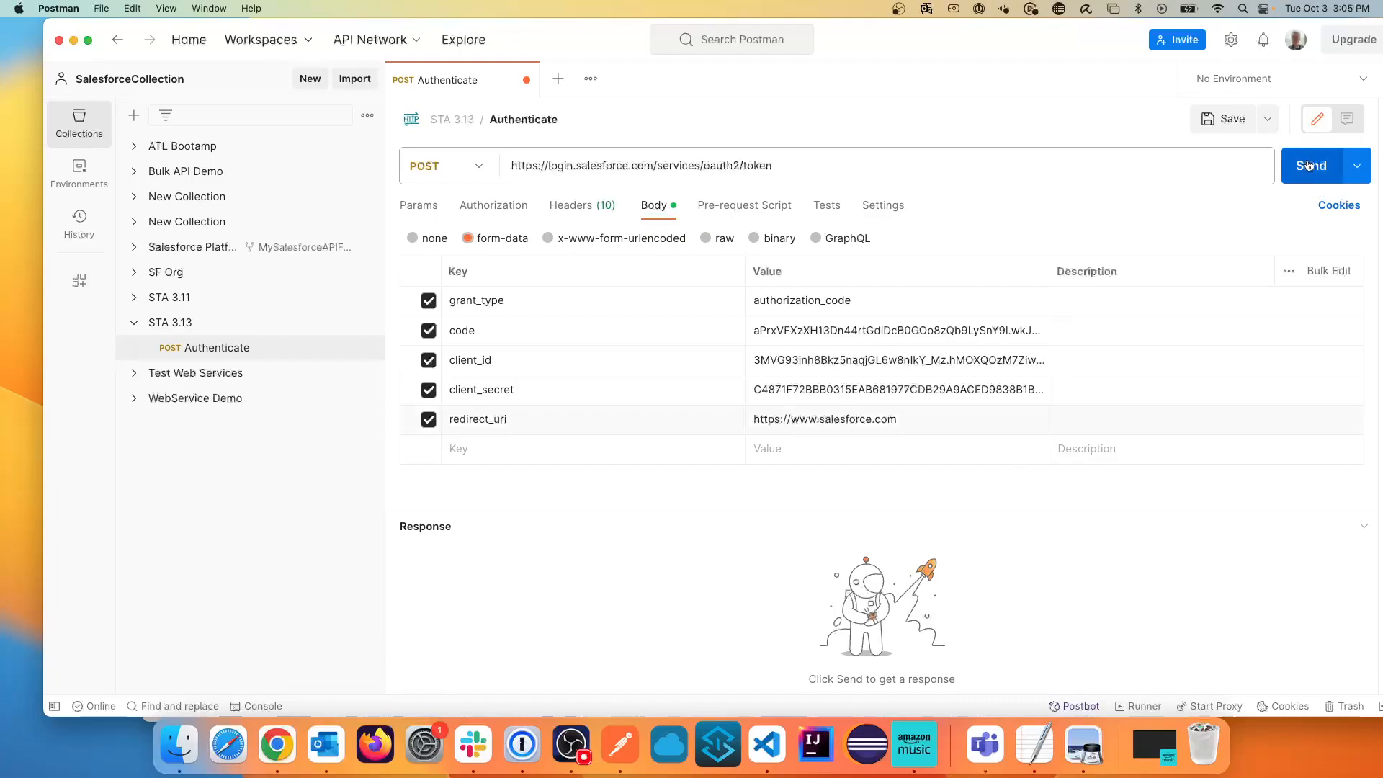
Send the Authenticate request and scroll to access_token and token_type Bearer.
{"action": "left_click", "coordinate": [1311, 165]}
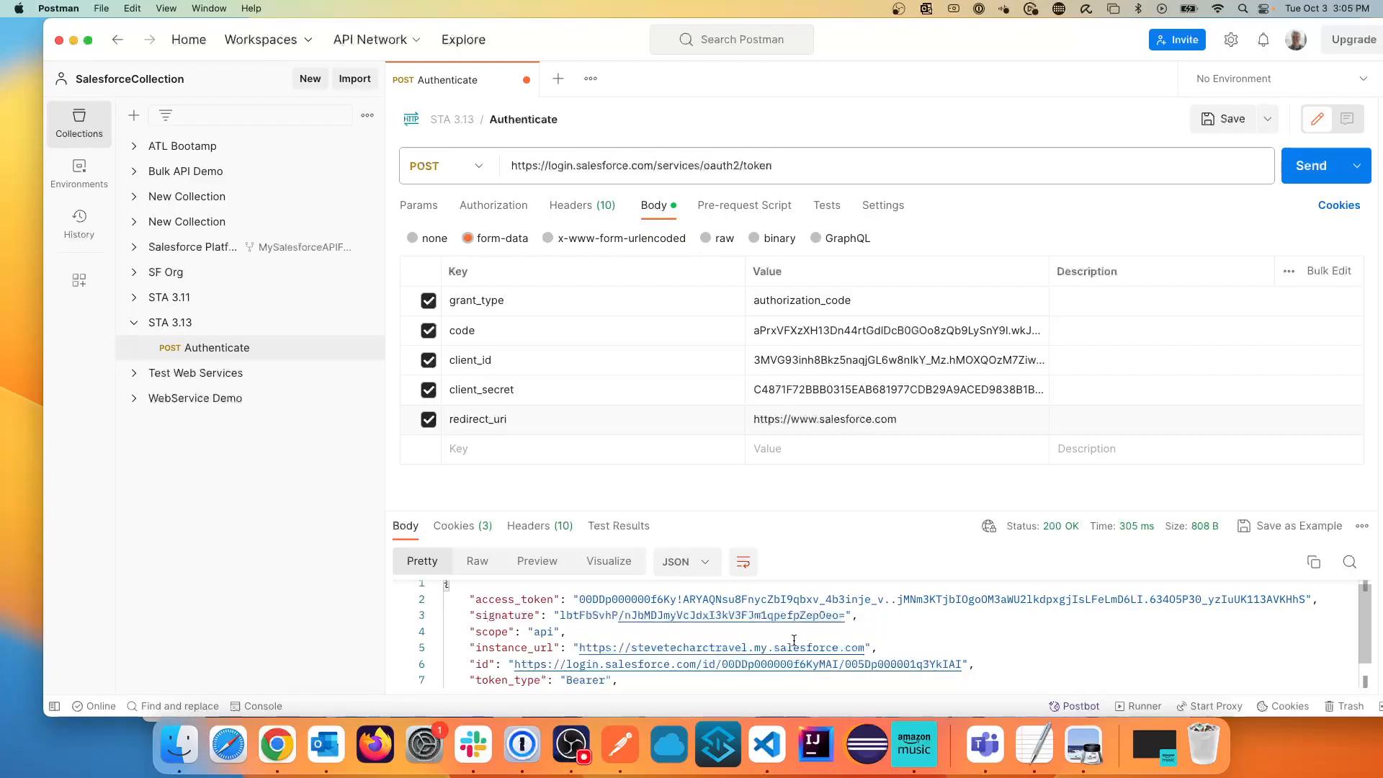
{"action": "mouse_move", "coordinate": [805, 312]}
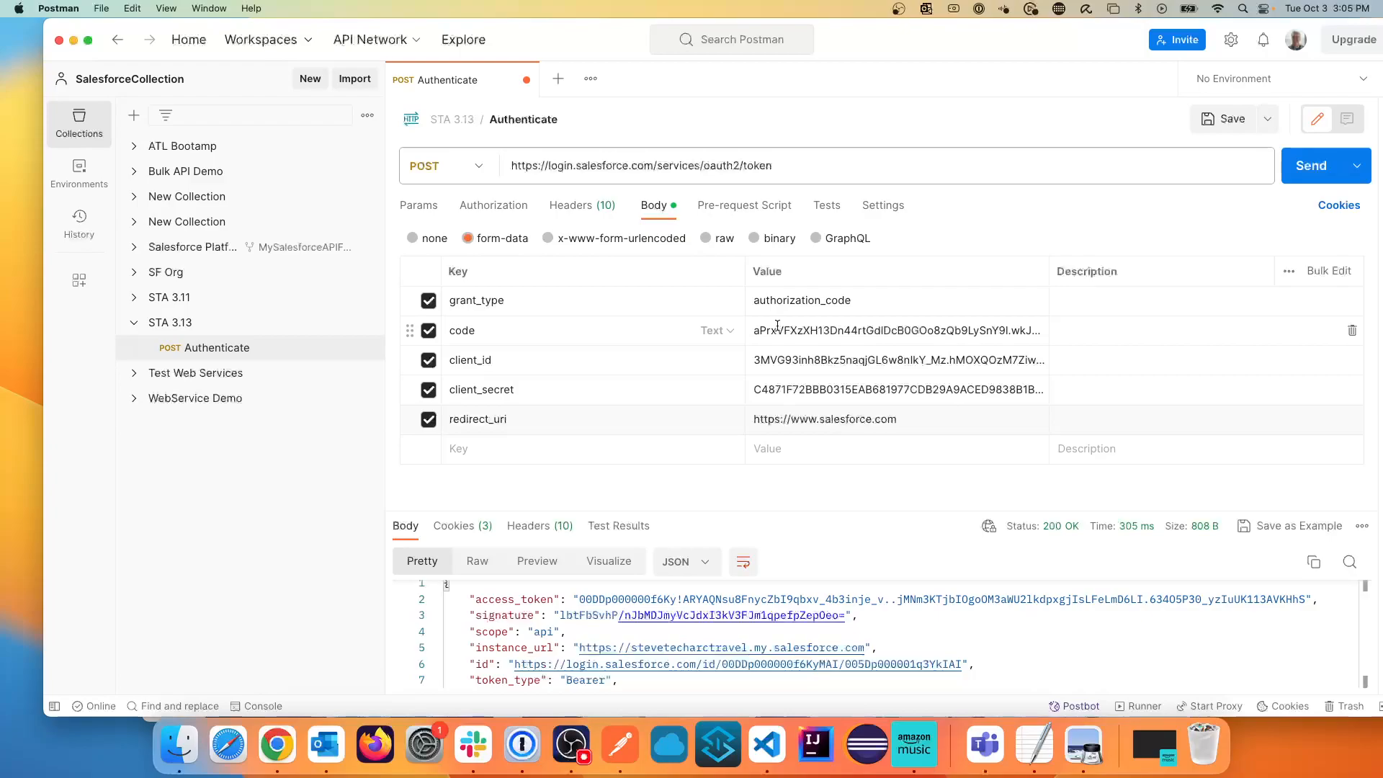
{"action": "mouse_move", "coordinate": [818, 345]}
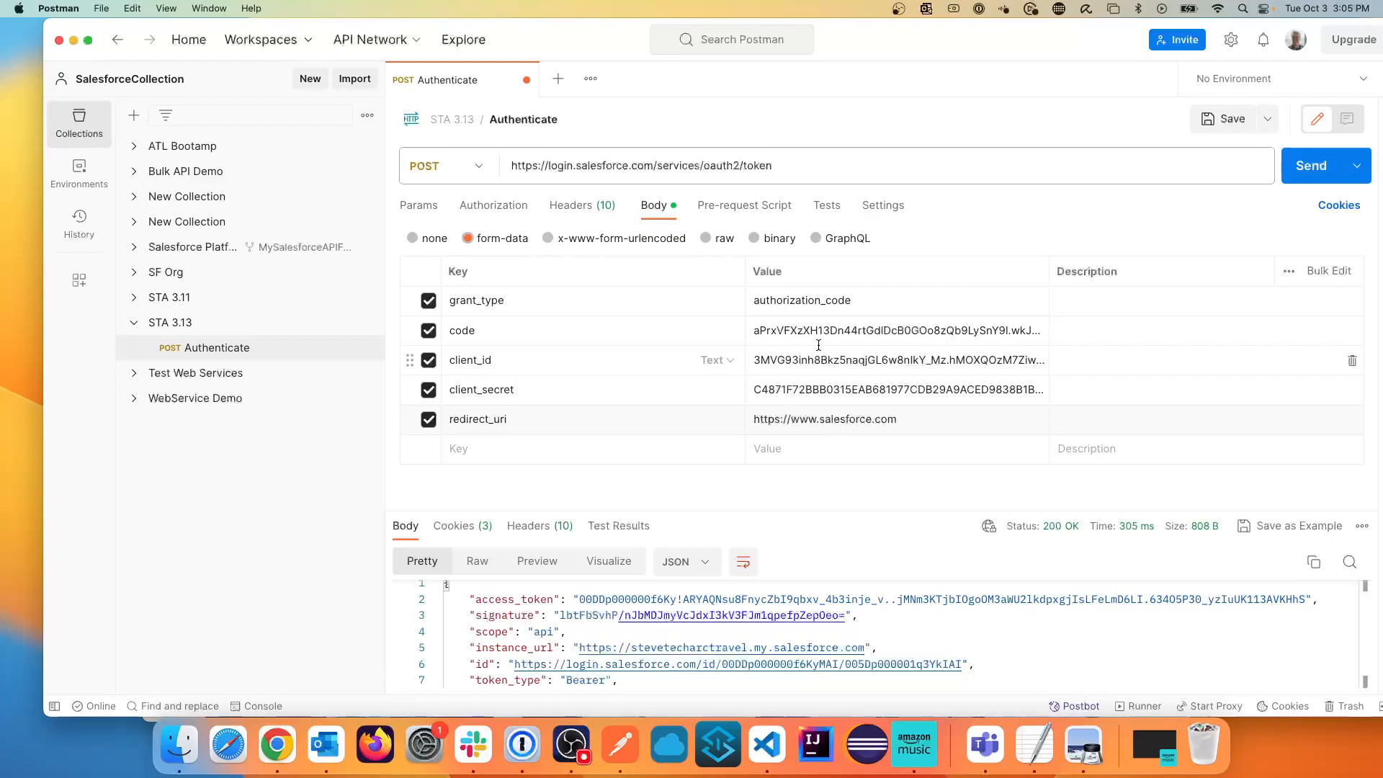
{"action": "scroll", "scroll_direction": "down", "scroll_amount": 3}
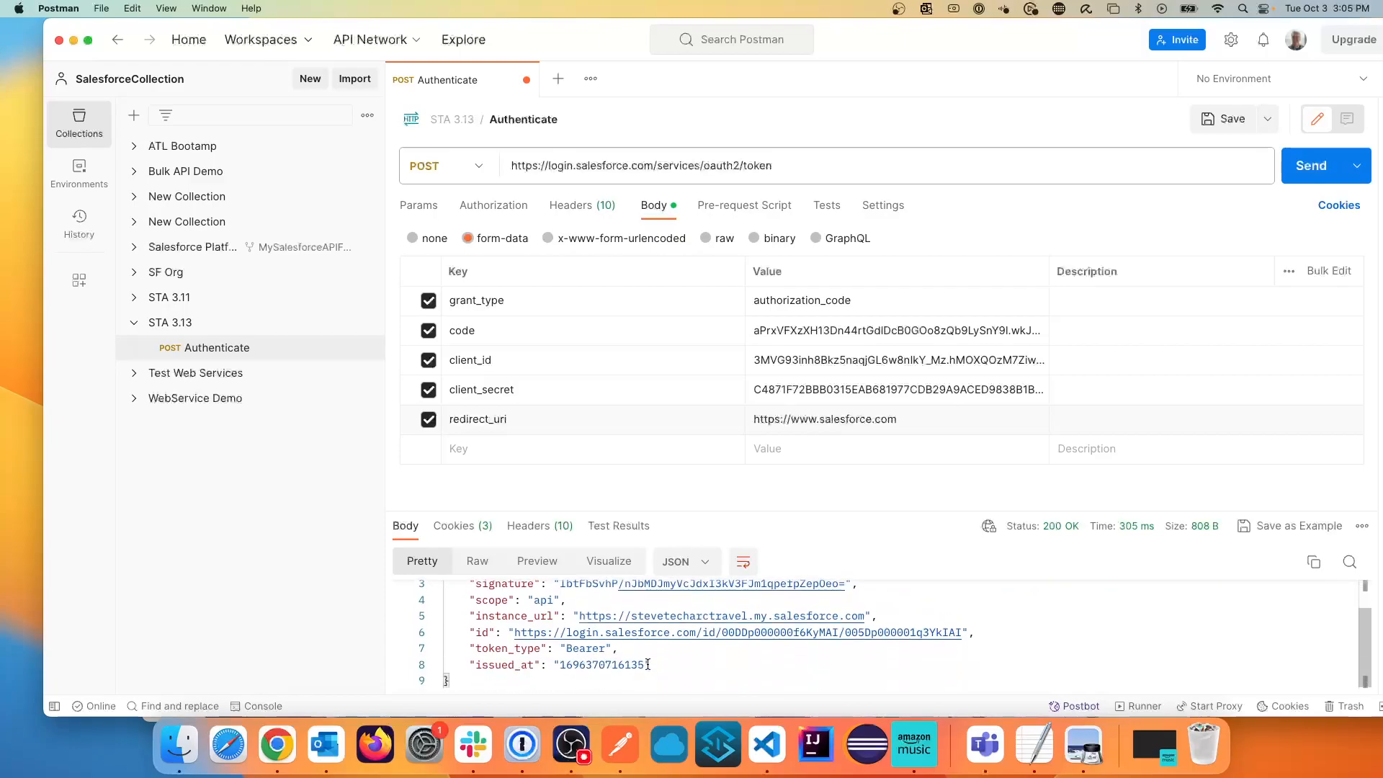
{"action": "mouse_move", "coordinate": [169, 323]}
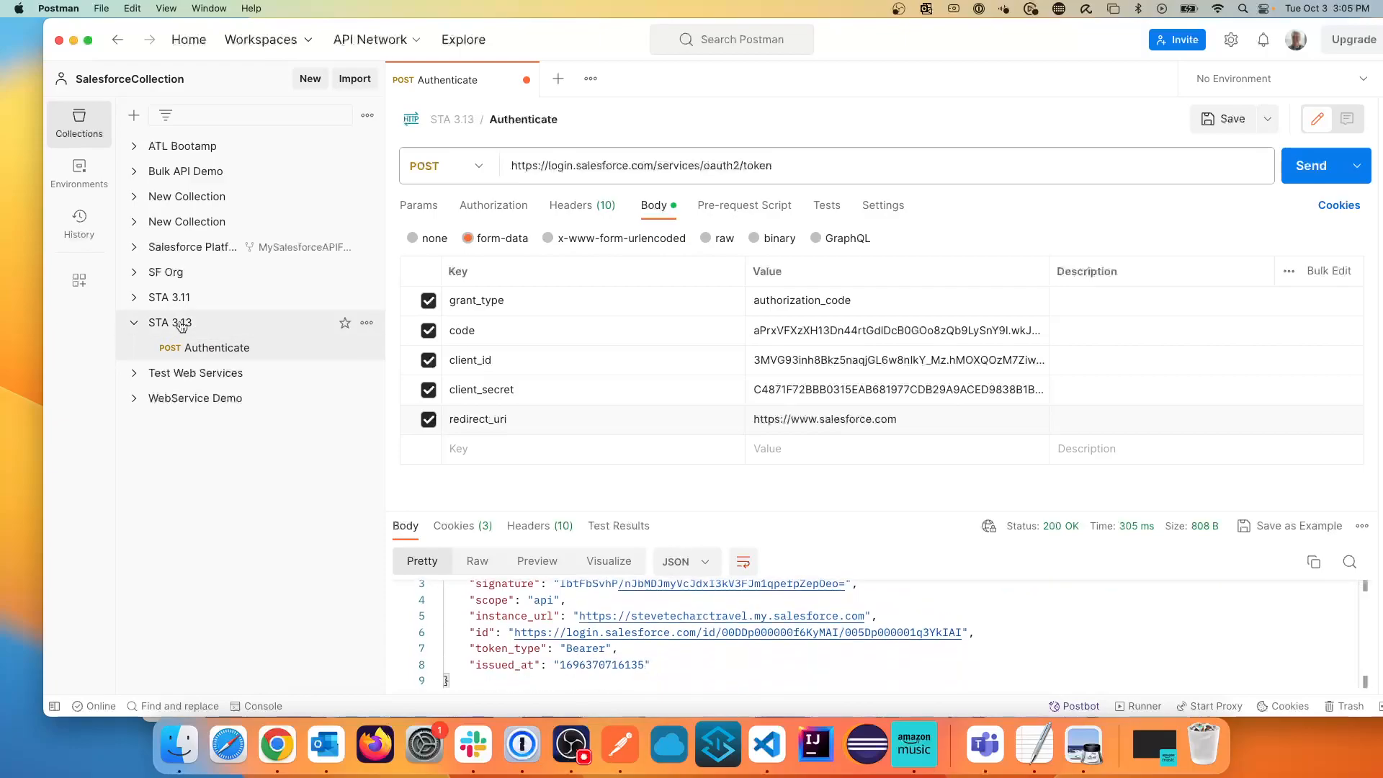
Add a new STA 3.13 request querying SELECT ID,NAME FROM OA_Airport__c.
{"action": "left_click", "coordinate": [366, 322]}
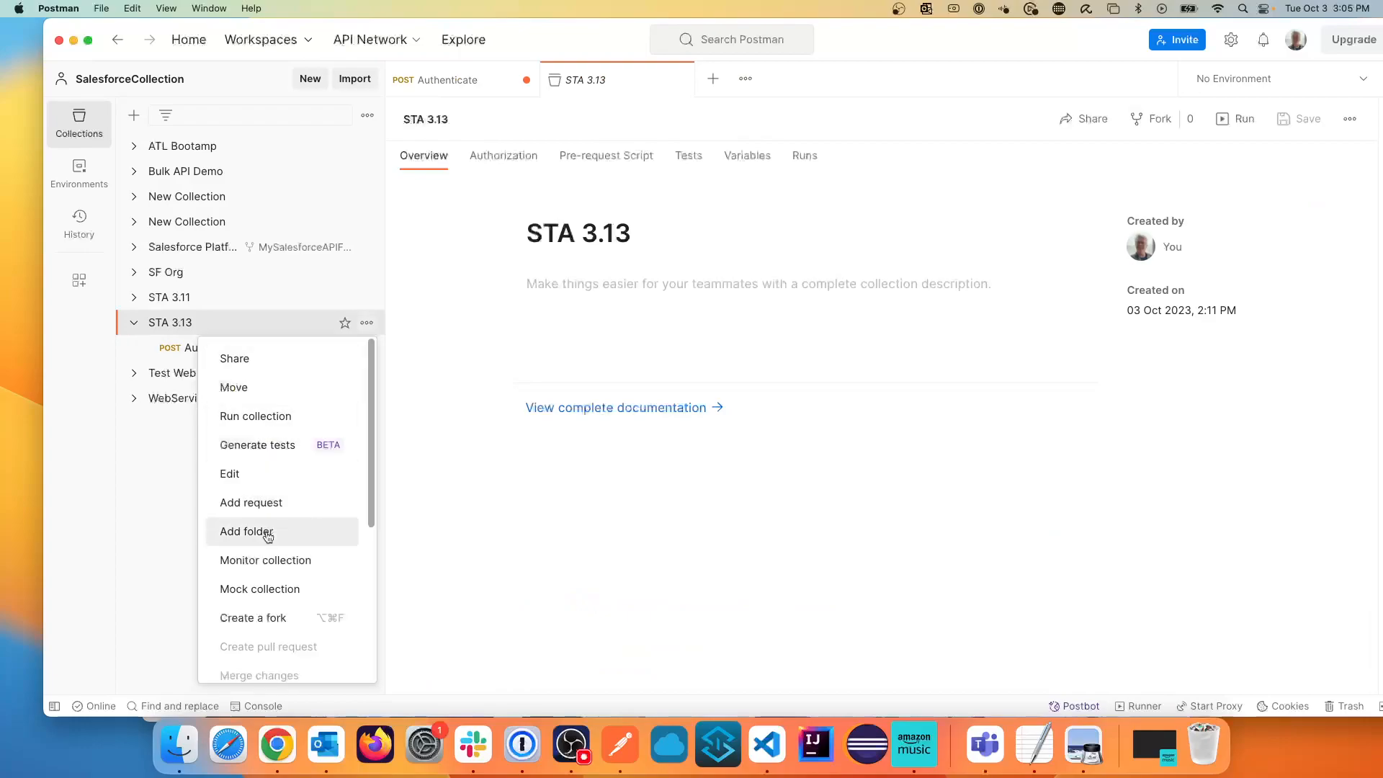
{"action": "left_click", "coordinate": [251, 502]}
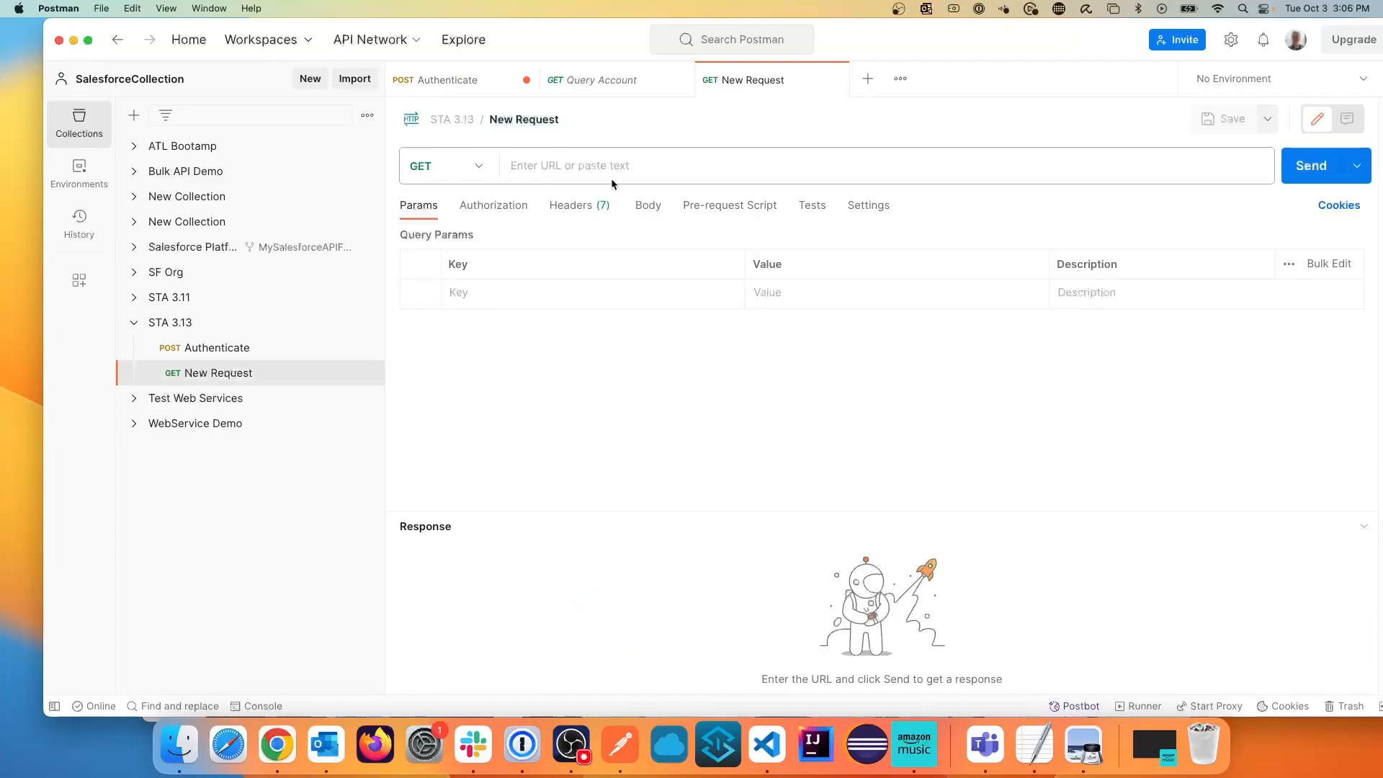
{"action": "type", "text": "https://stevetecharctravel.my.salesforce.com/services/data/v58.0/query?q=SELECT ID,NAME FROM OA_Airport__c"}
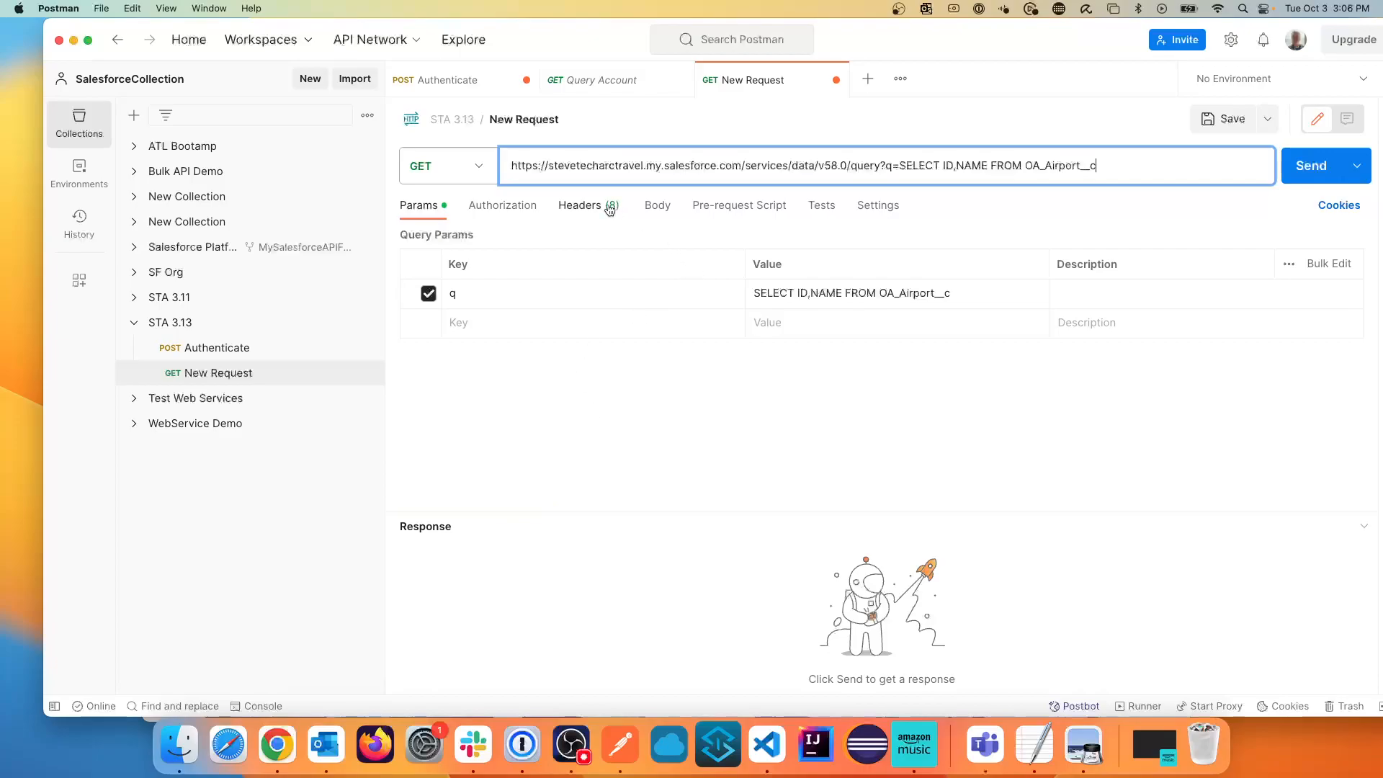
Add an Authorization header with a Bearer value to the new request.
{"action": "left_click", "coordinate": [579, 205]}
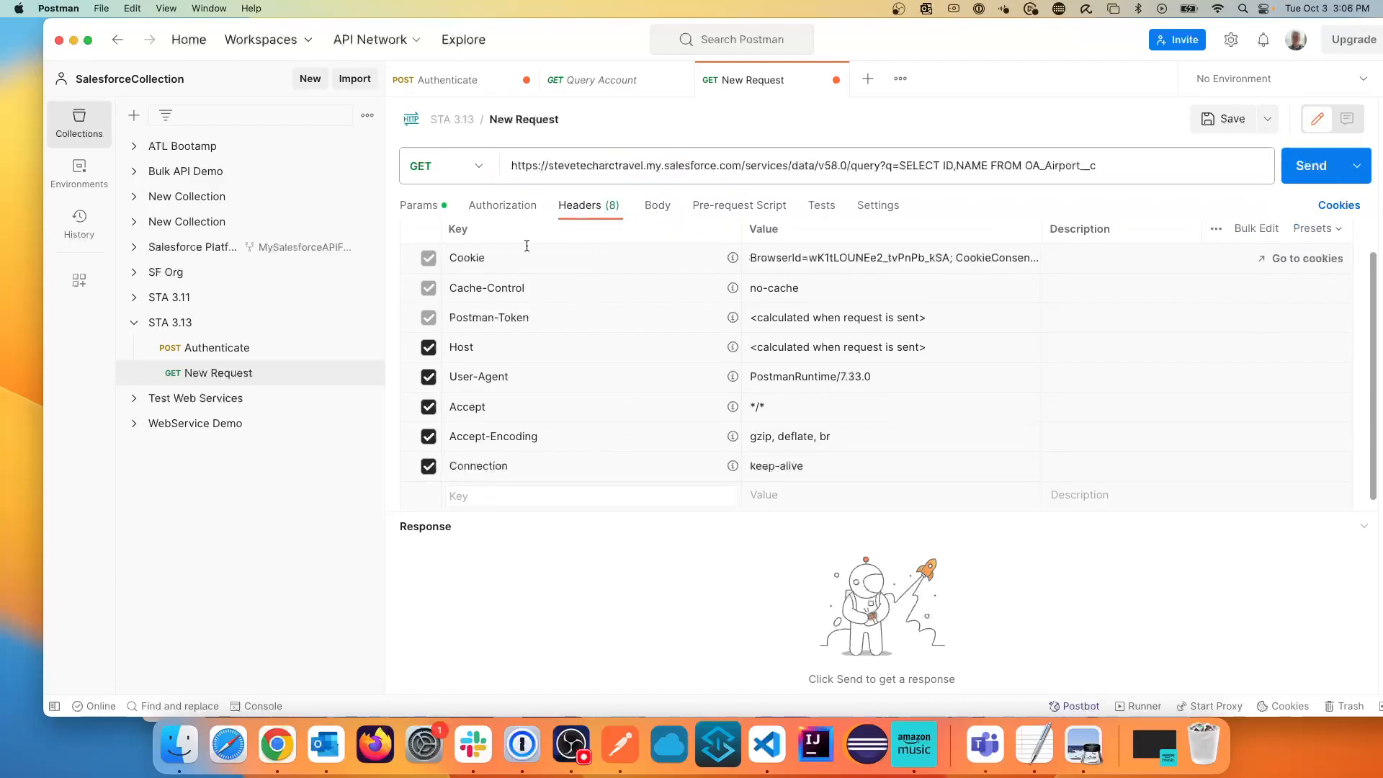
{"action": "type", "text": "Authorization"}
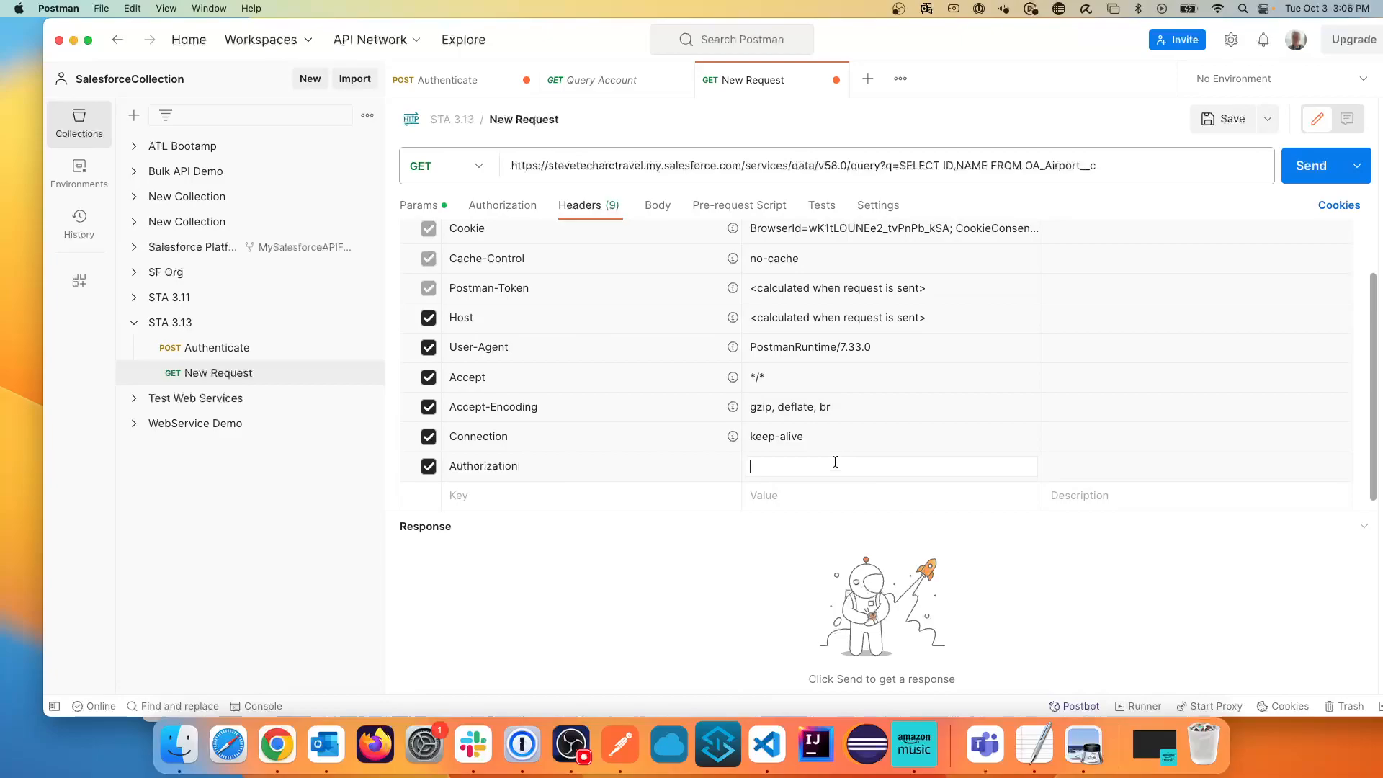
{"action": "type", "text": "Bearer"}
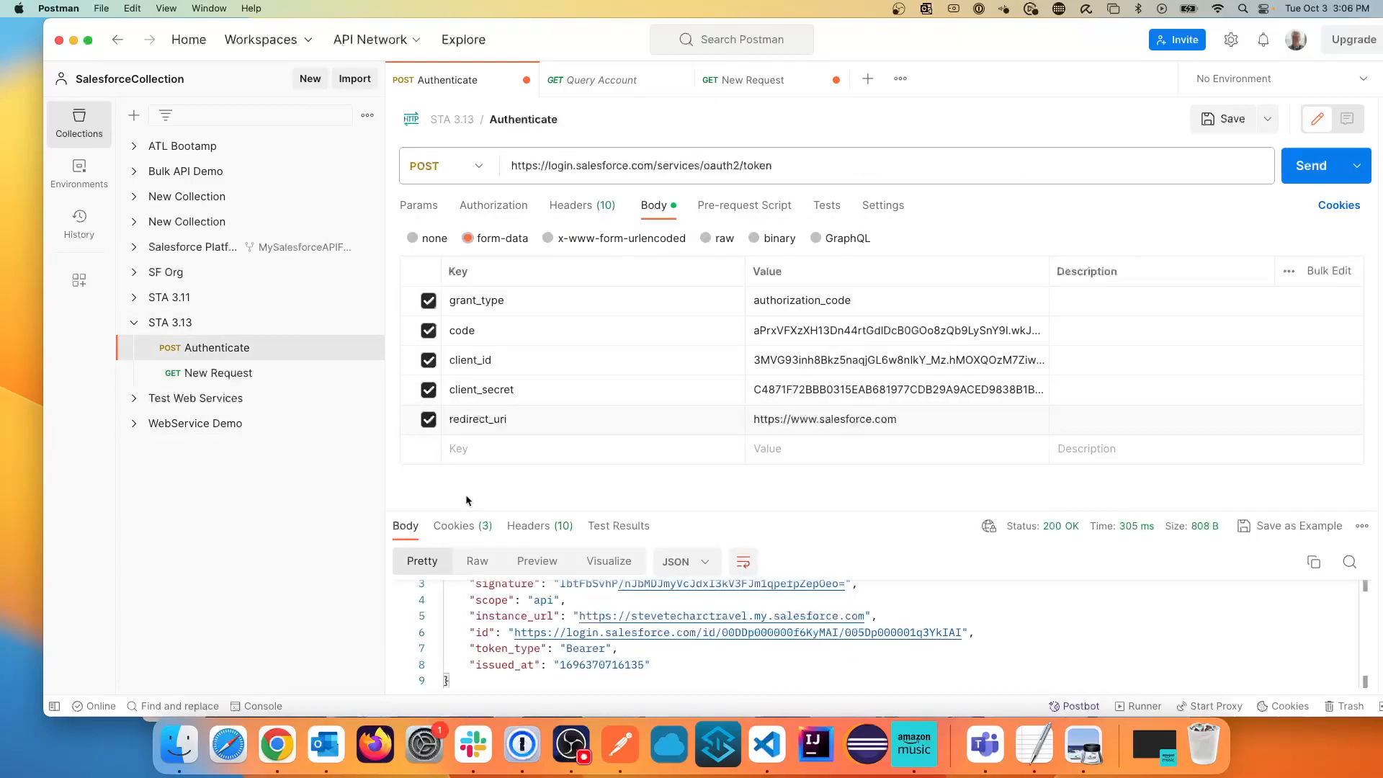
Send the OA_Airport__c query with the Bearer token and scroll through returned airport records.
{"action": "scroll", "scroll_direction": "up", "scroll_amount": 3}
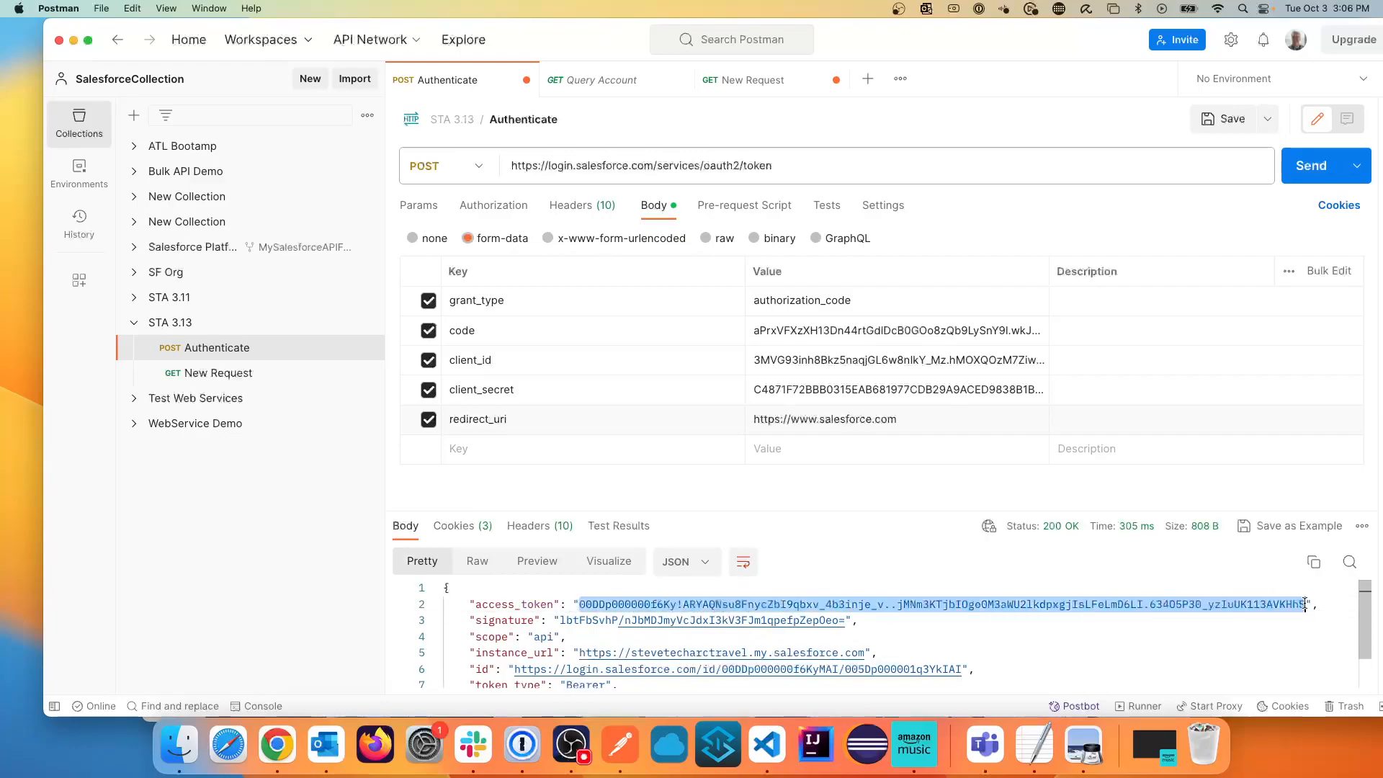
{"action": "mouse_move", "coordinate": [835, 434]}
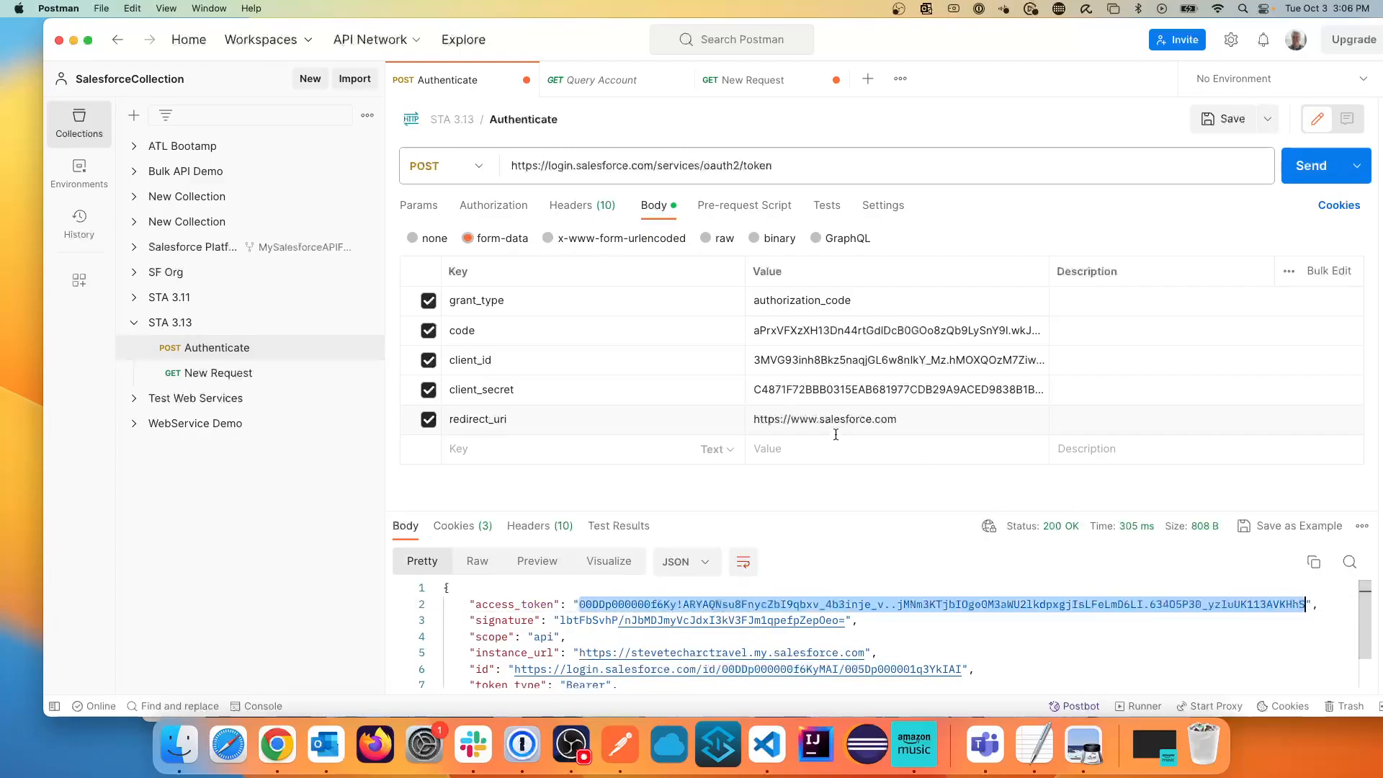
{"action": "left_click", "coordinate": [751, 80]}
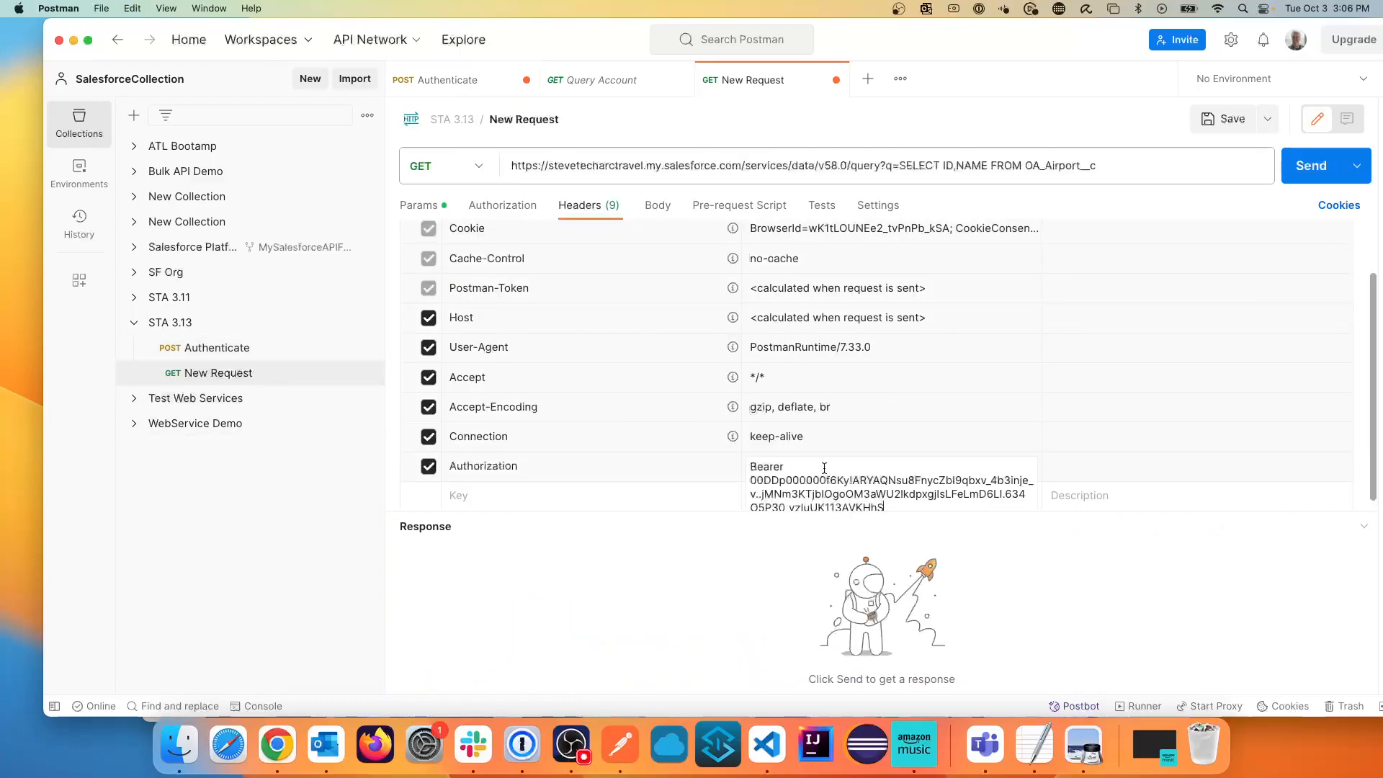
{"action": "left_click", "coordinate": [1311, 165]}
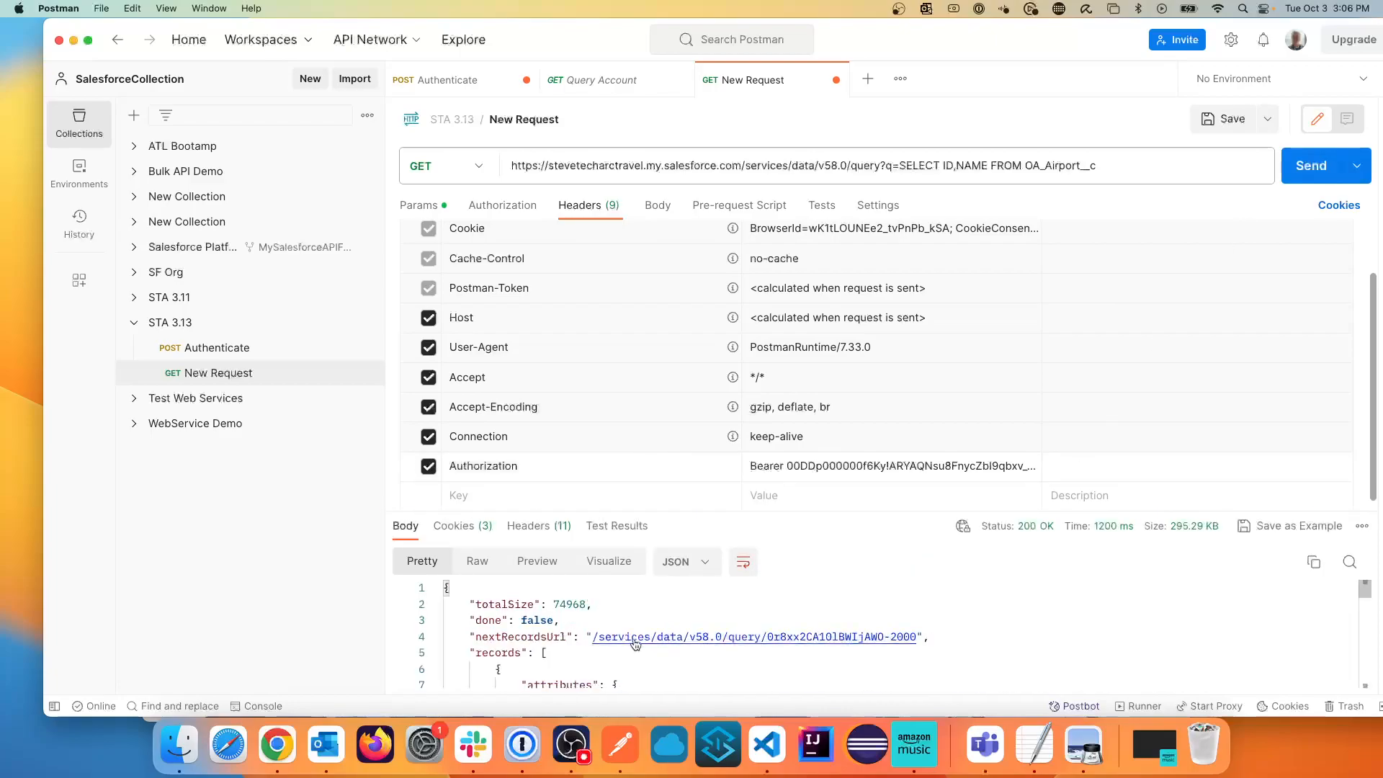
{"action": "scroll", "scroll_direction": "down", "scroll_amount": 3}
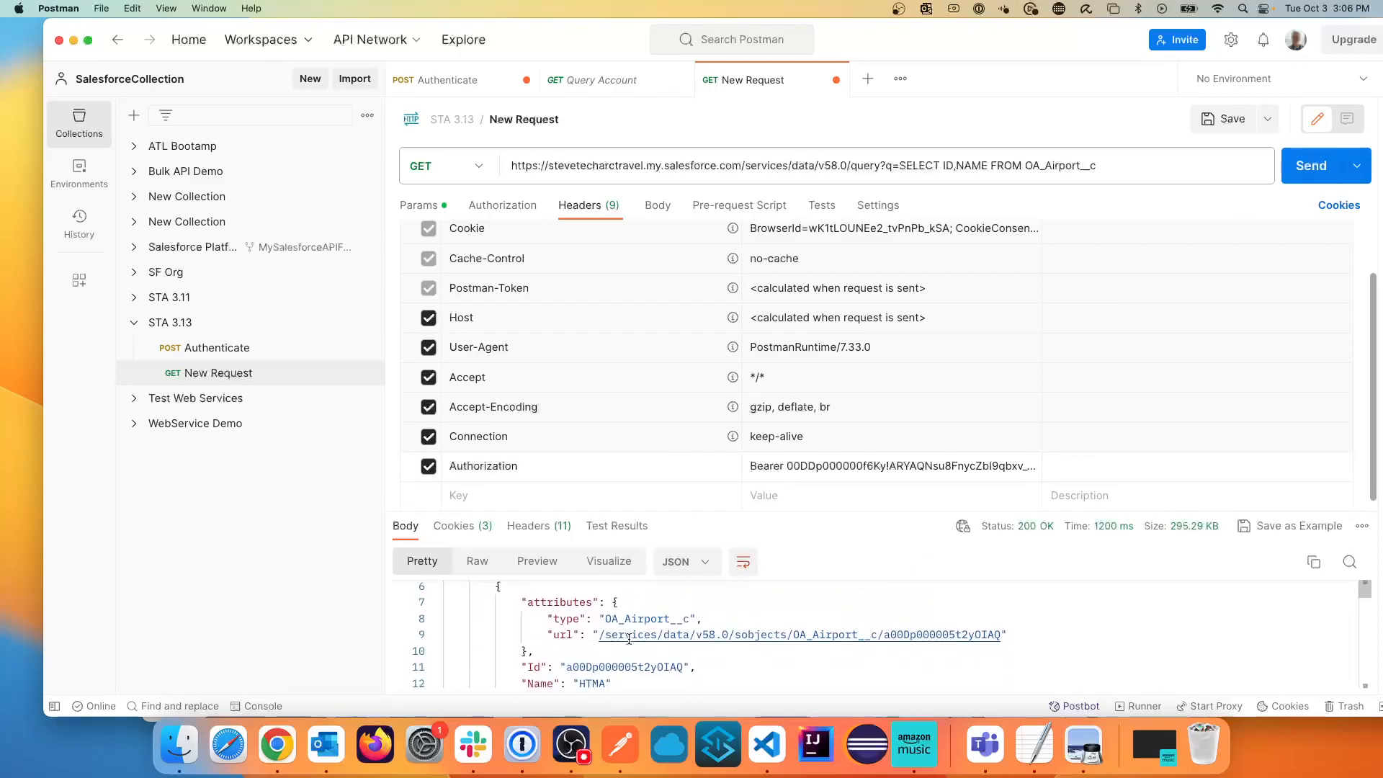
{"action": "scroll", "scroll_direction": "down", "scroll_amount": 3}
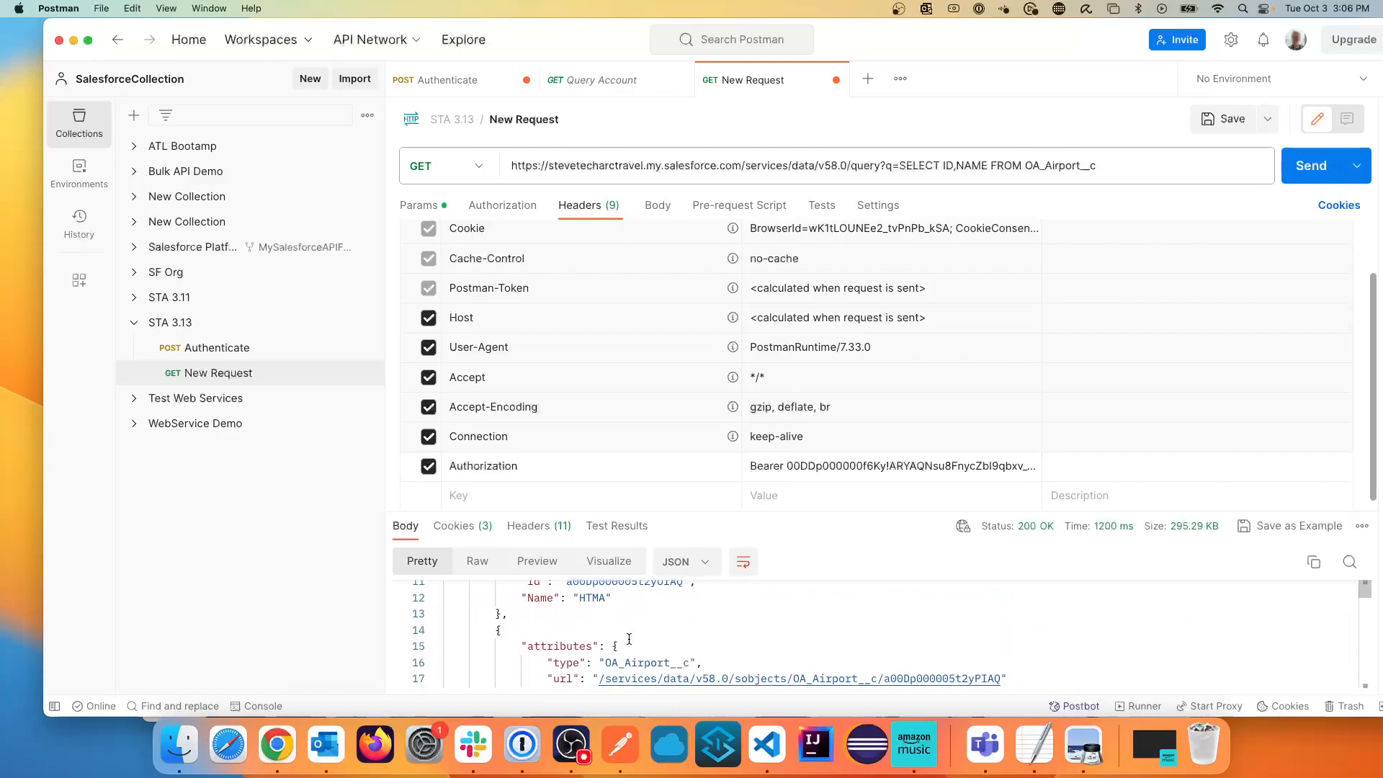
{"action": "scroll", "scroll_direction": "down", "scroll_amount": 3}
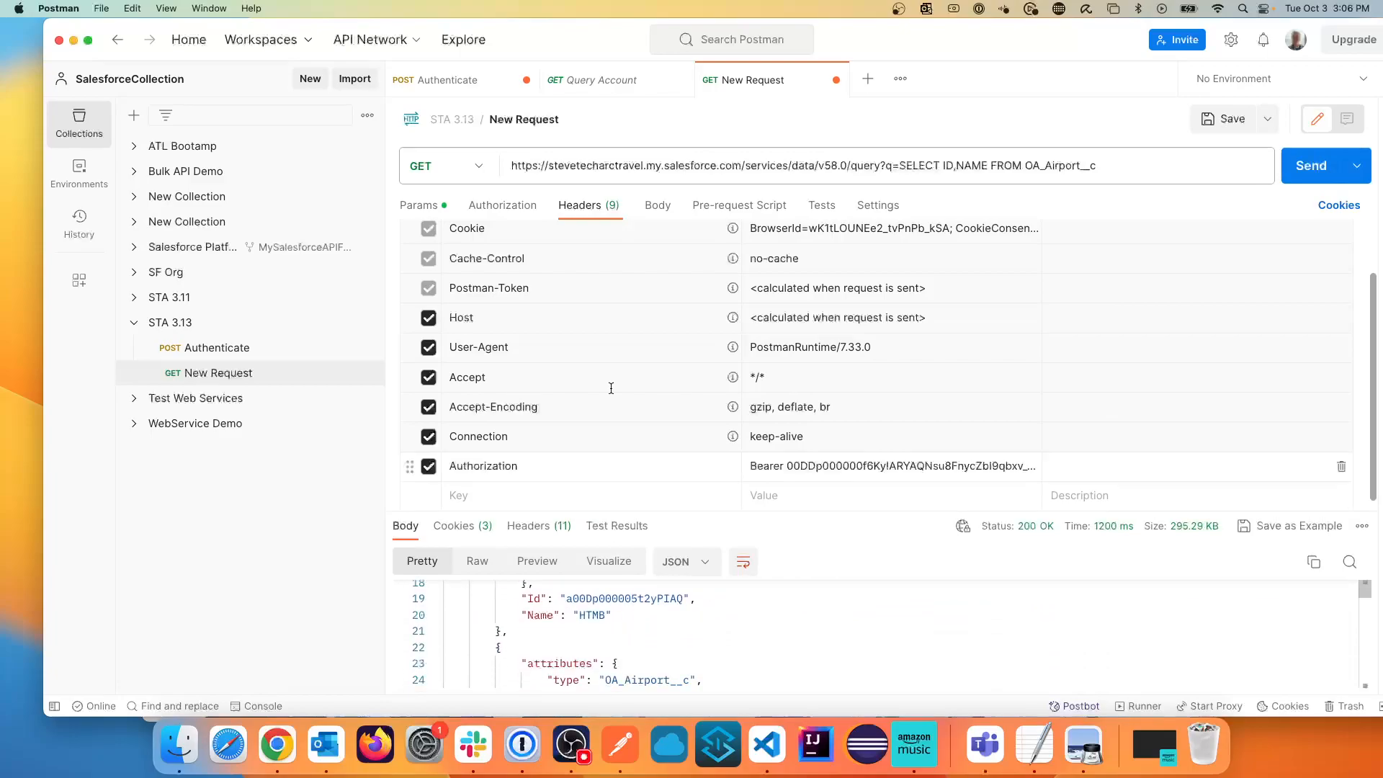
{"action": "left_click", "coordinate": [657, 204]}
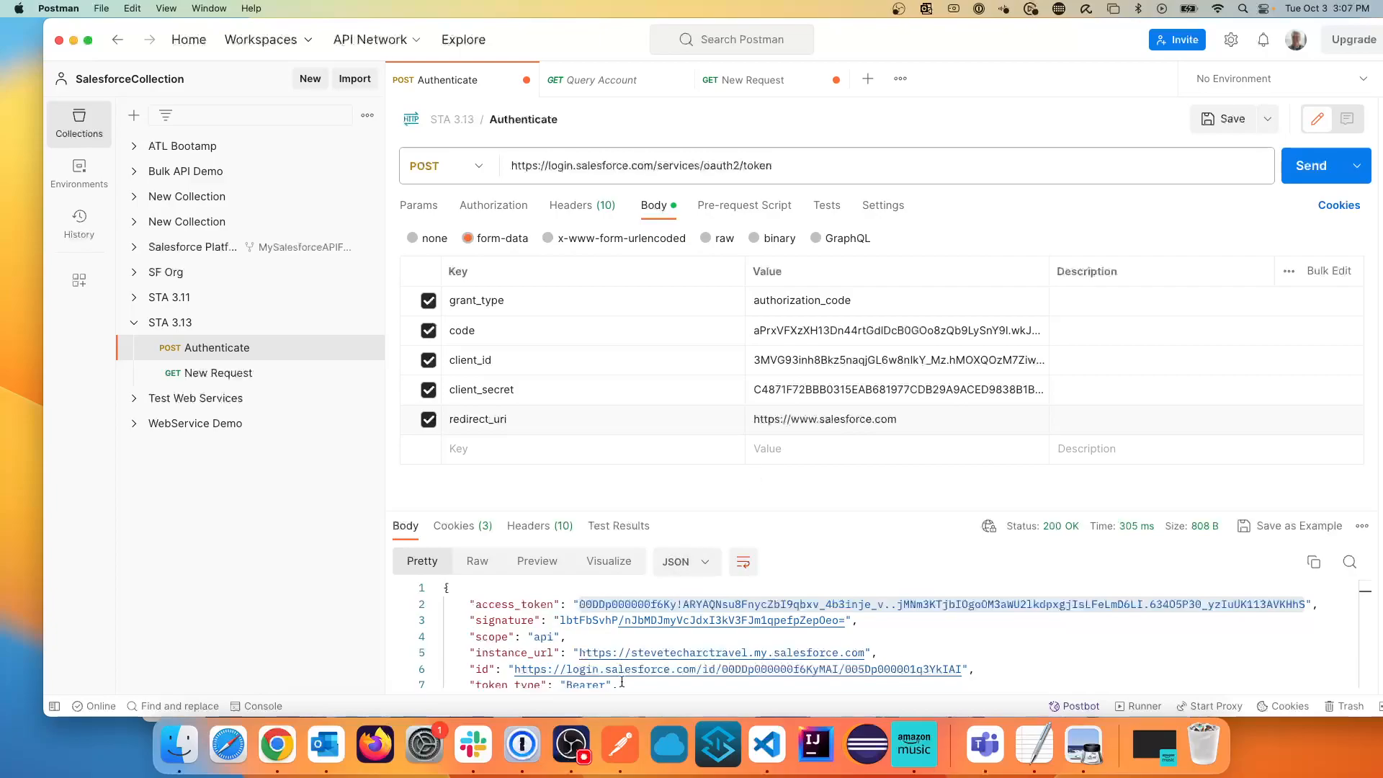
Rename New Request to 'Get Airport' and confirm its Bearer Authorization header.
{"action": "scroll", "scroll_direction": "down", "scroll_amount": 3}
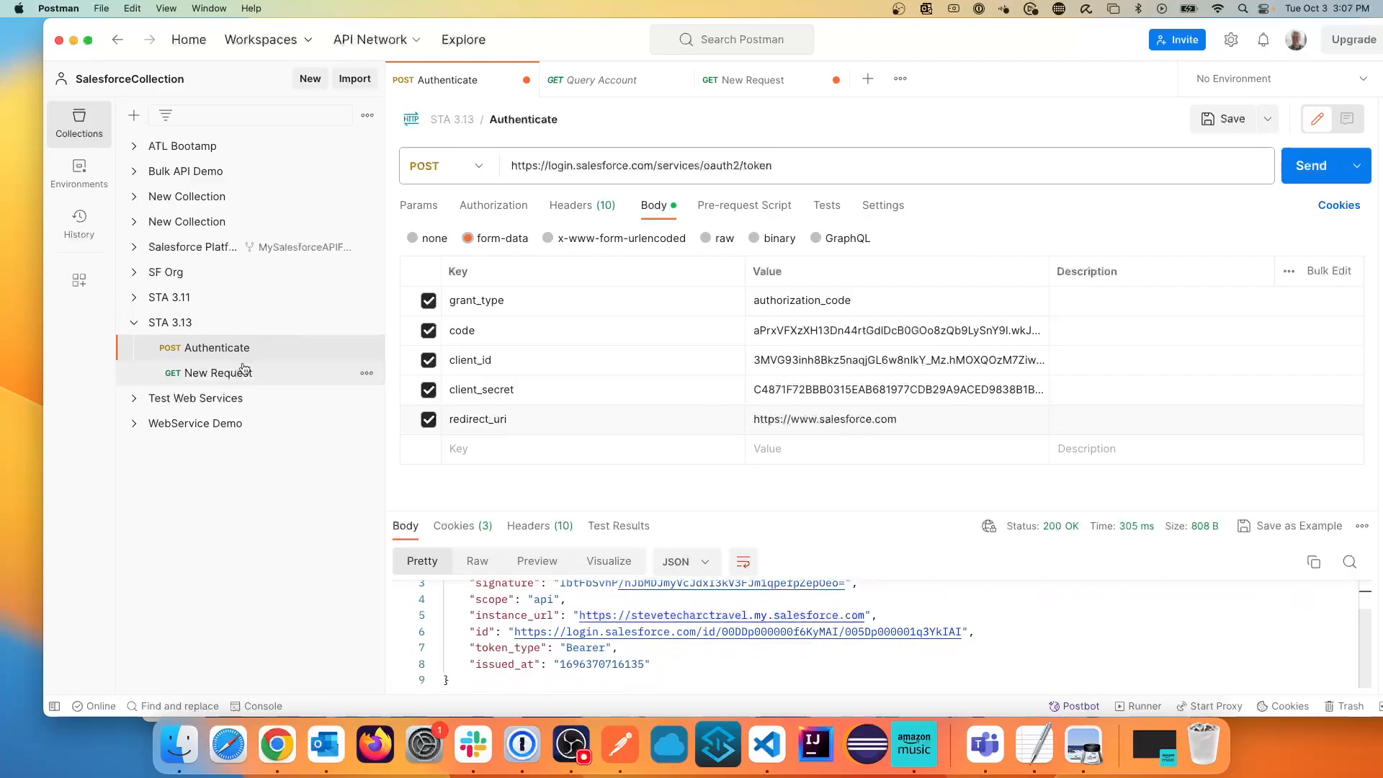
{"action": "left_click", "coordinate": [219, 372]}
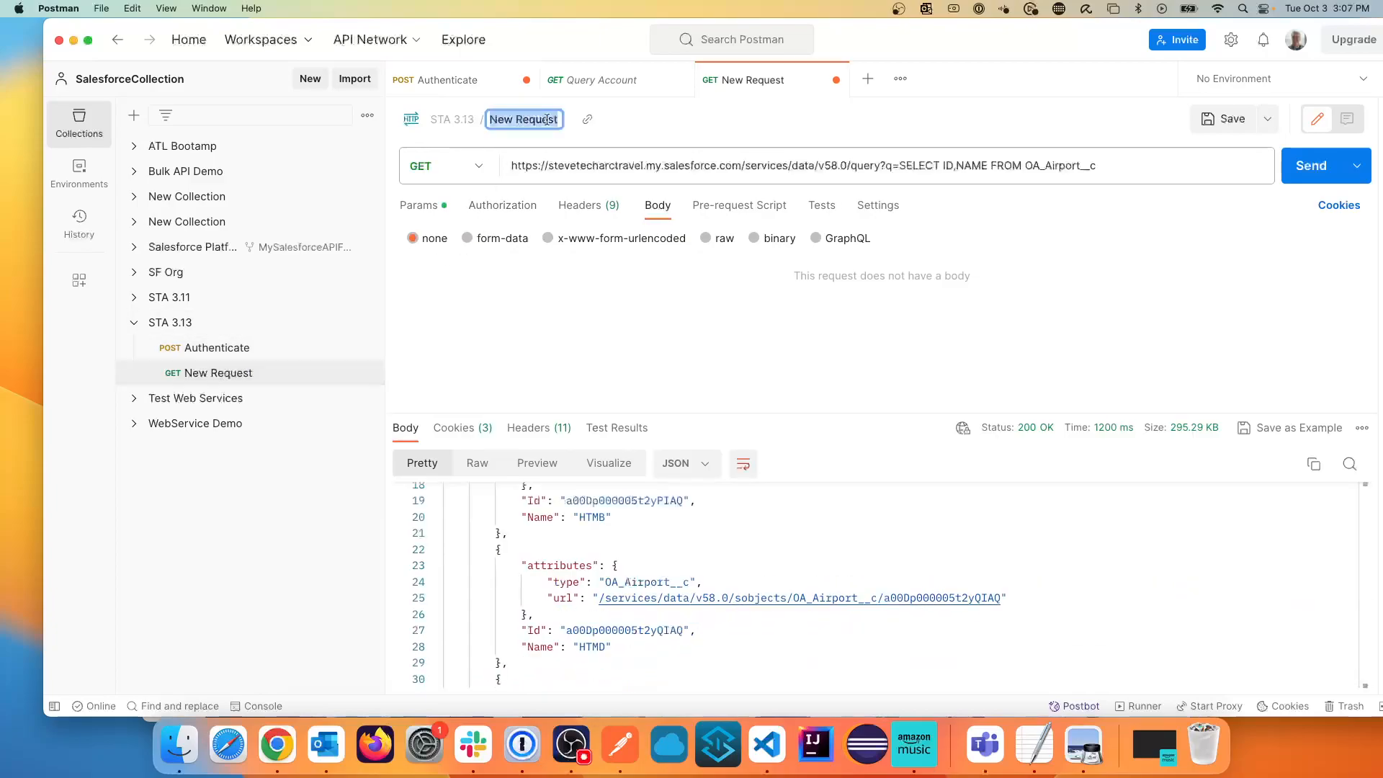
{"action": "type", "text": "Get Air"}
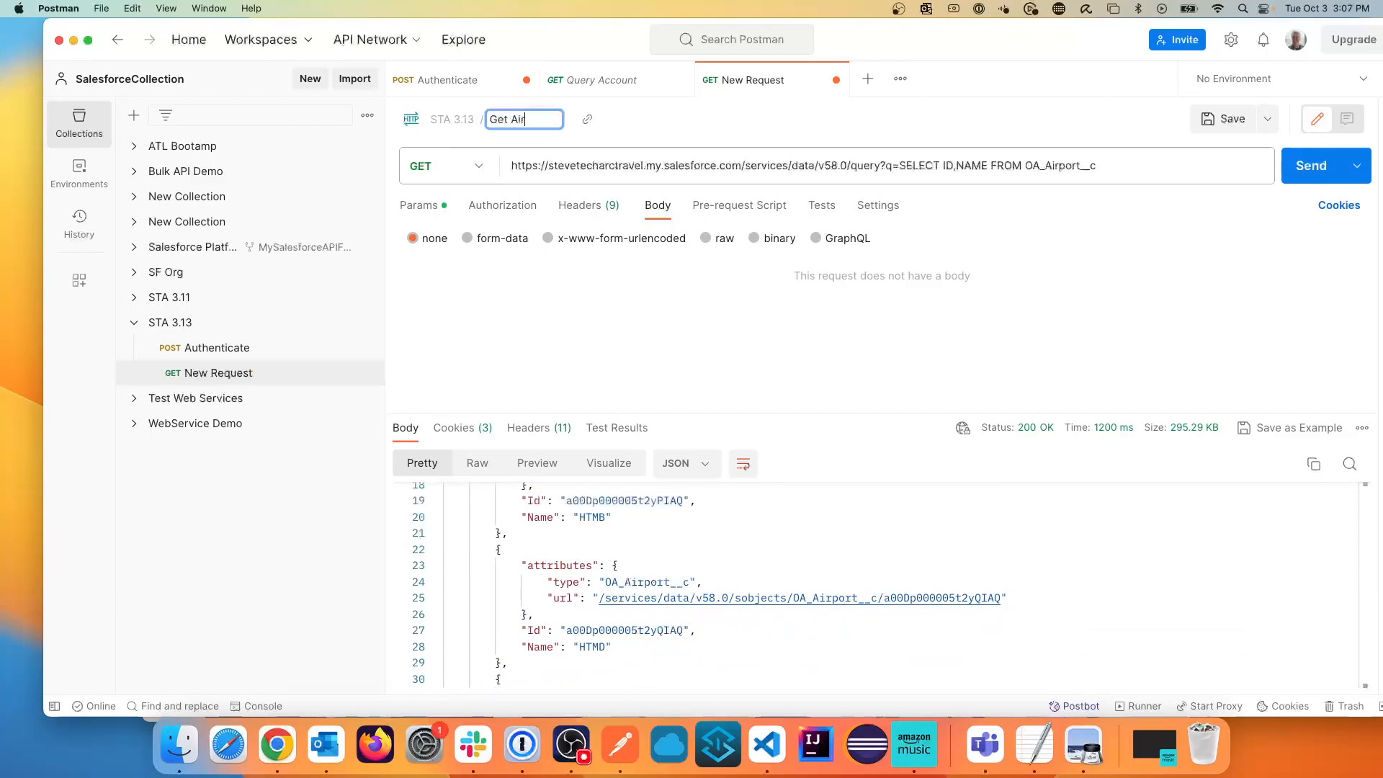
{"action": "type", "text": "port"}
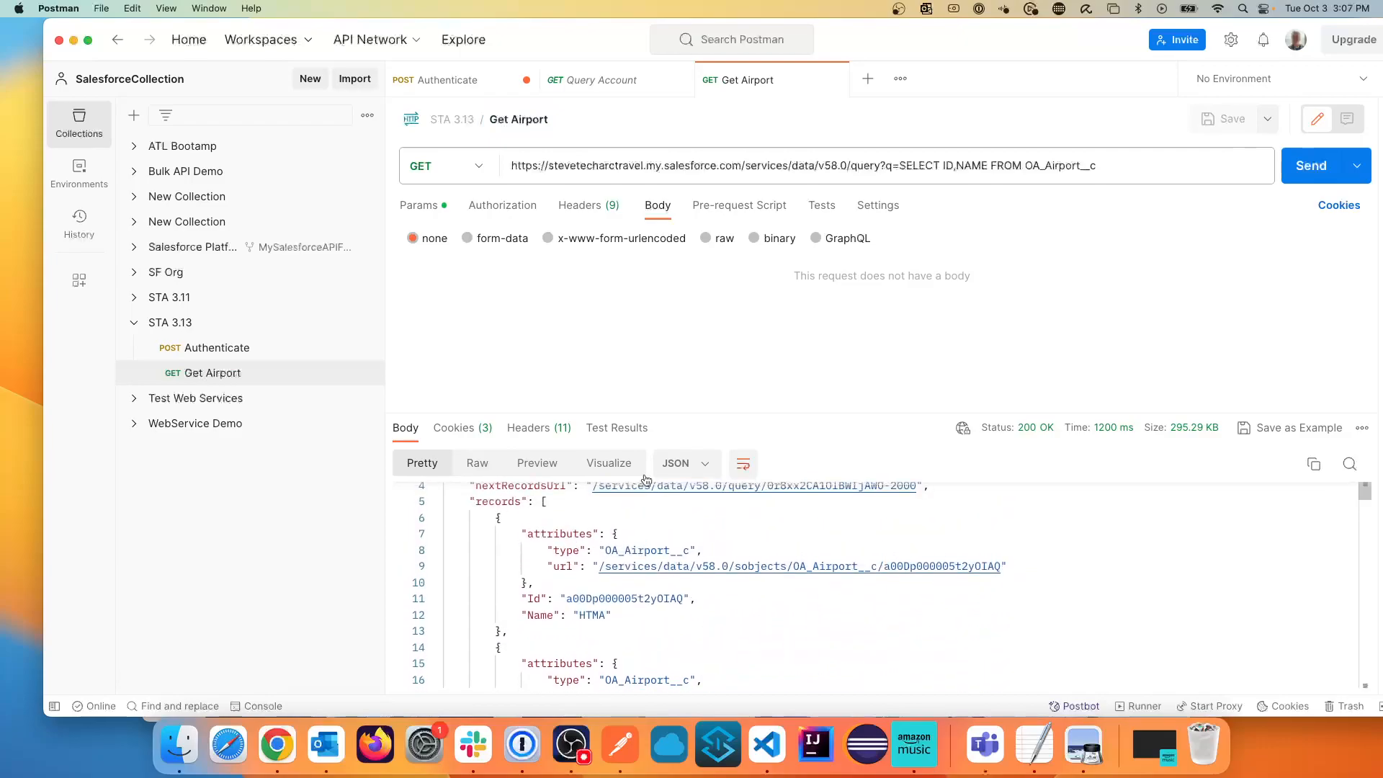
{"action": "left_click", "coordinate": [580, 205]}
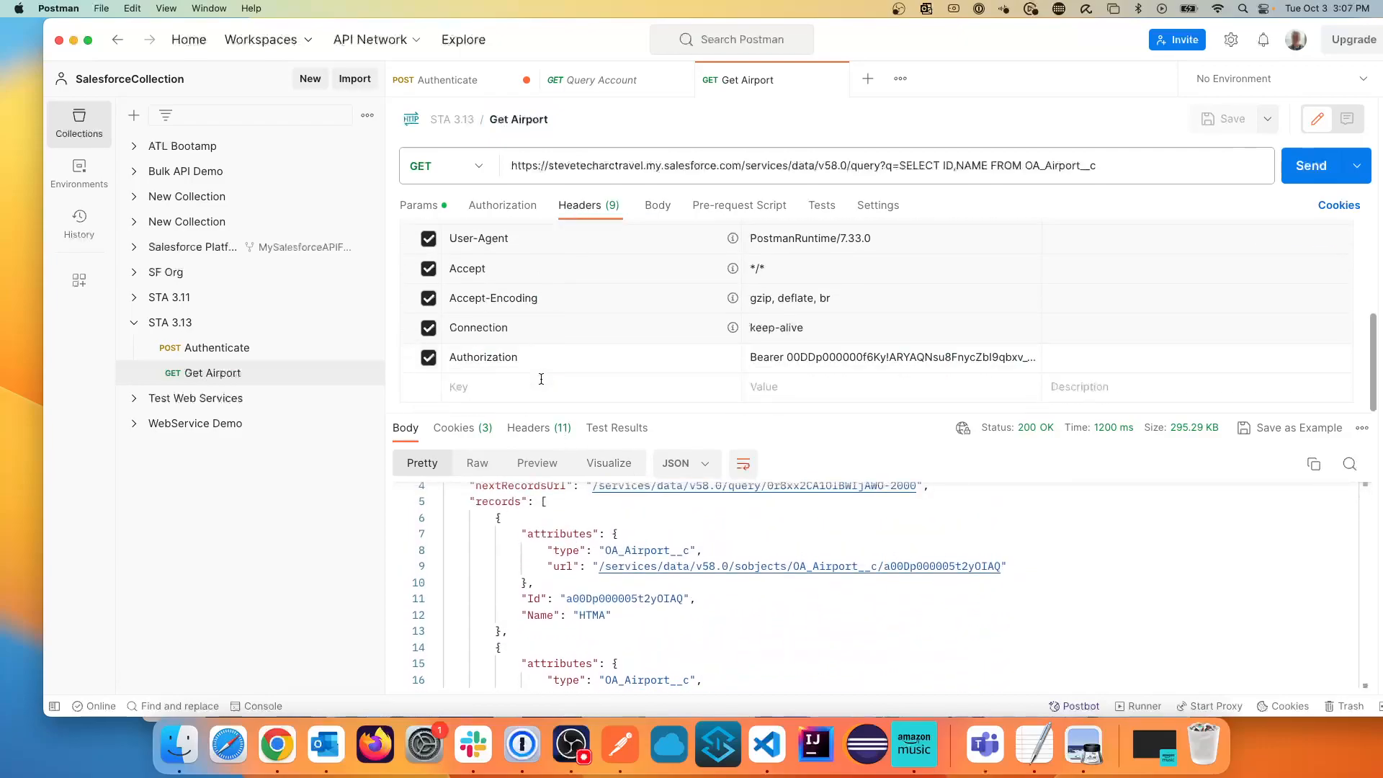
{"action": "scroll", "scroll_direction": "up", "scroll_amount": 3}
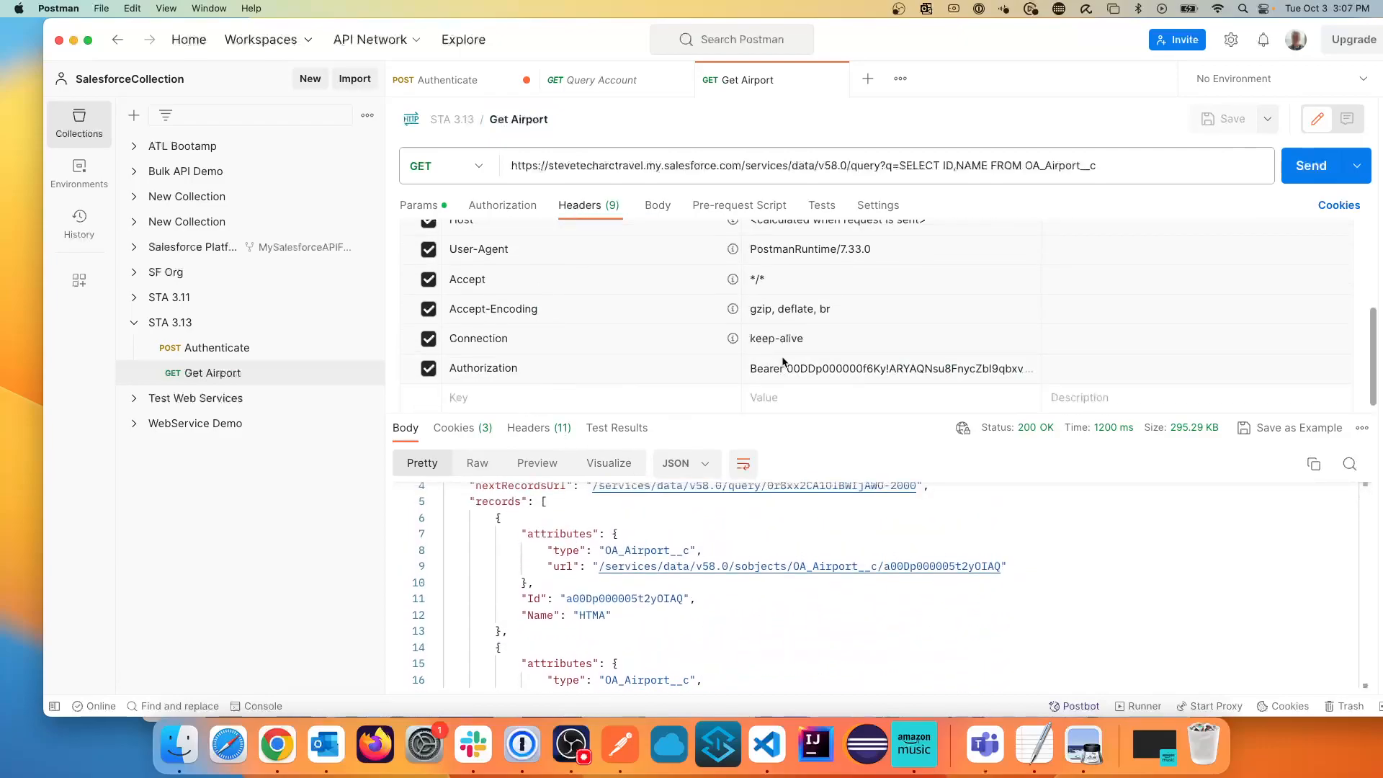